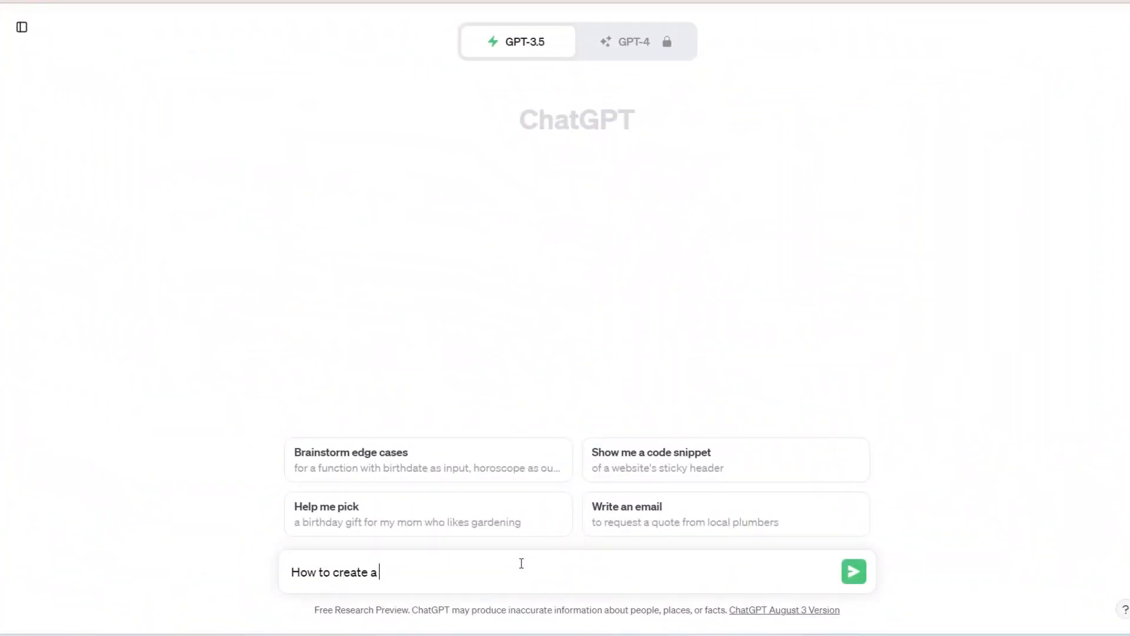
Step: Ask ChatGPT 'How to create a marketing blueprint' and read through its step-by-step answer
{"action": "type", "text": "marketing b"}
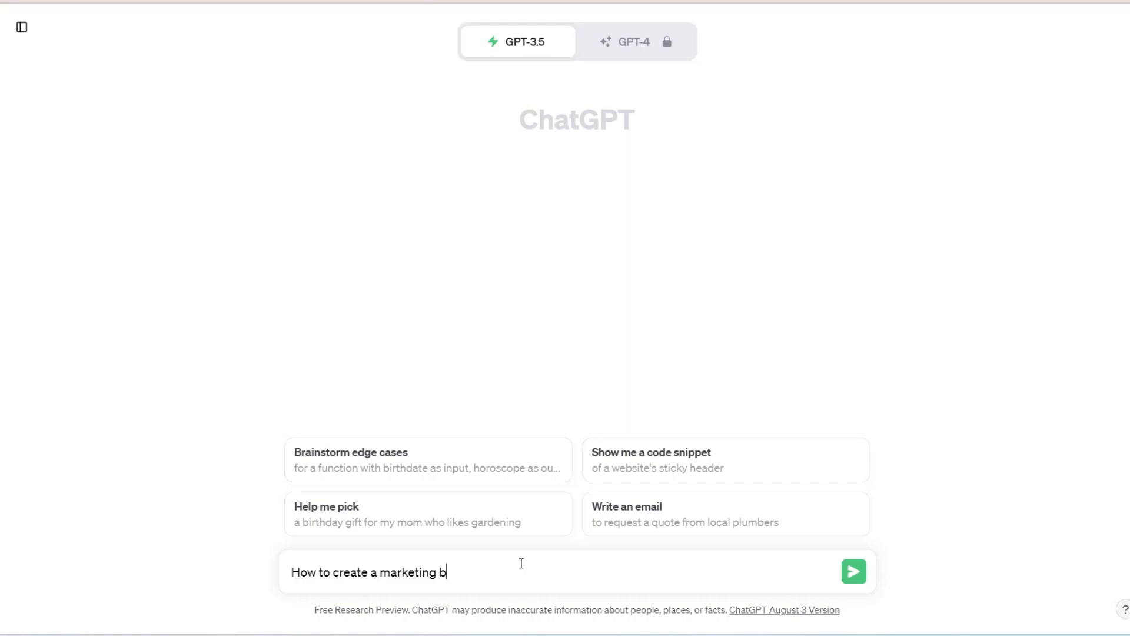
{"action": "left_click", "coordinate": [854, 571]}
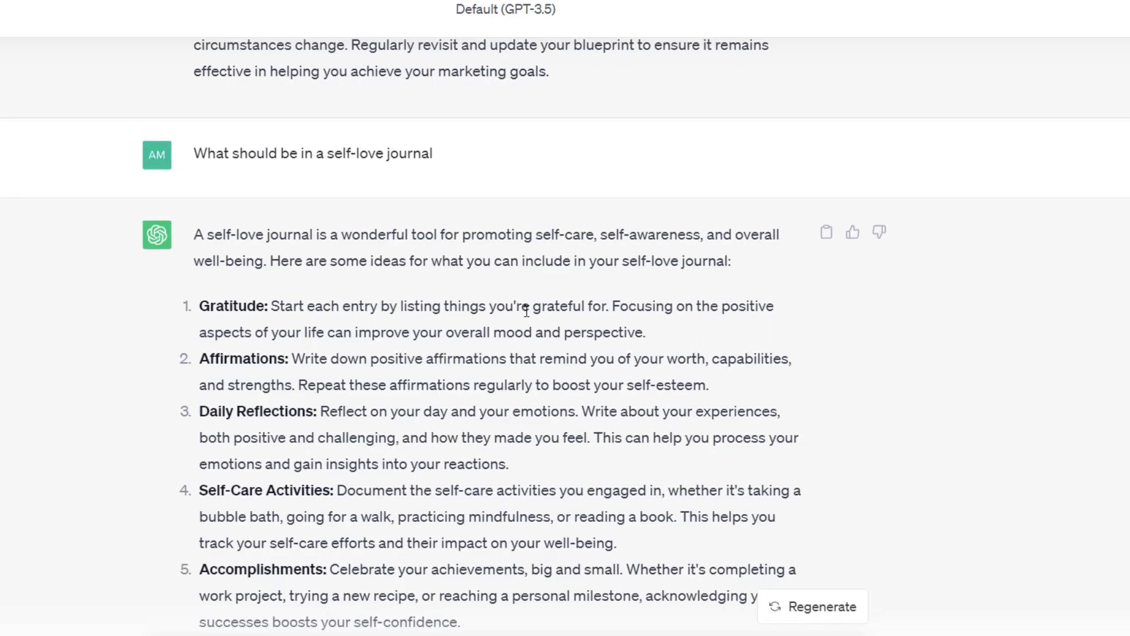
{"action": "scroll", "scroll_direction": "up", "scroll_amount": 3}
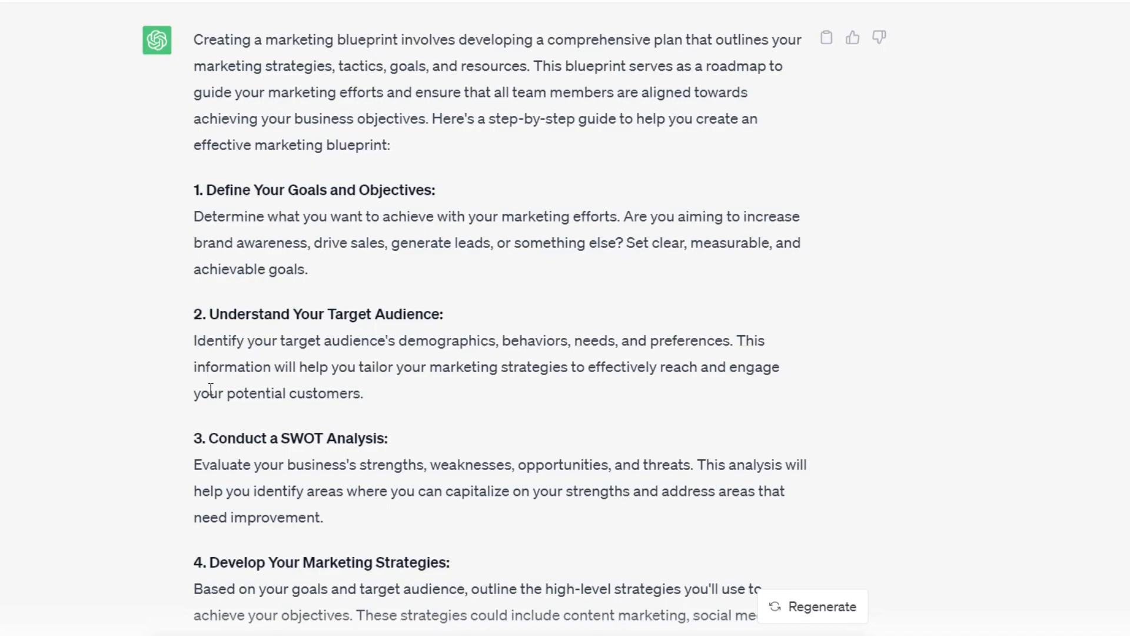
{"action": "mouse_move", "coordinate": [241, 202]}
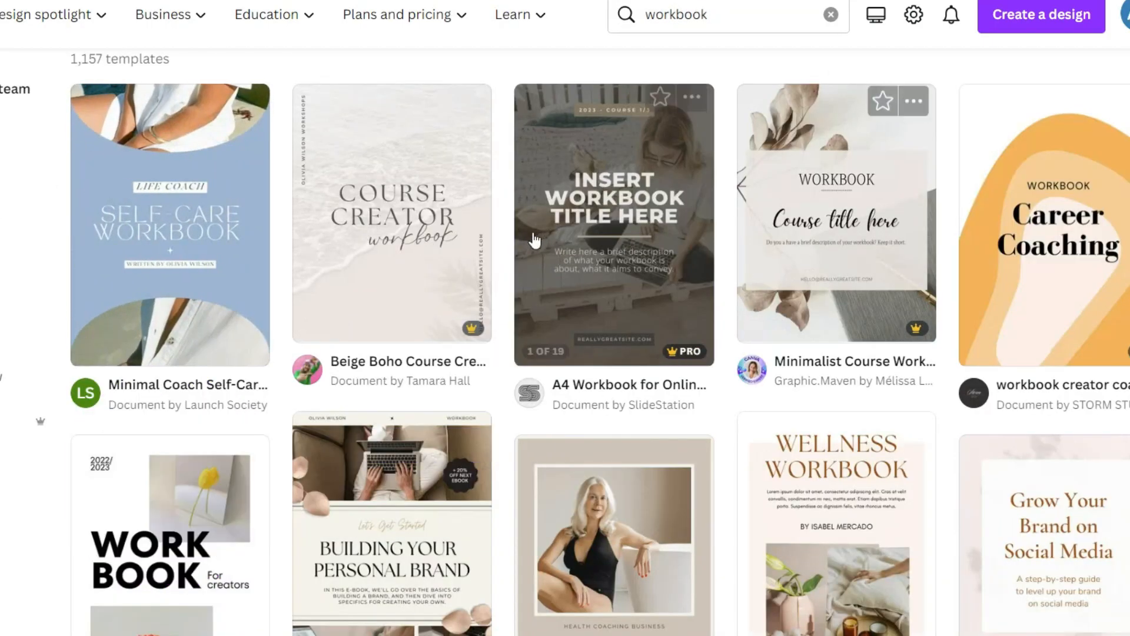
Step: Preview the A4 Workbook for Online Courses template, including its 7 DAYS CHALLENGE pages
{"action": "scroll", "scroll_direction": "down", "scroll_amount": 3}
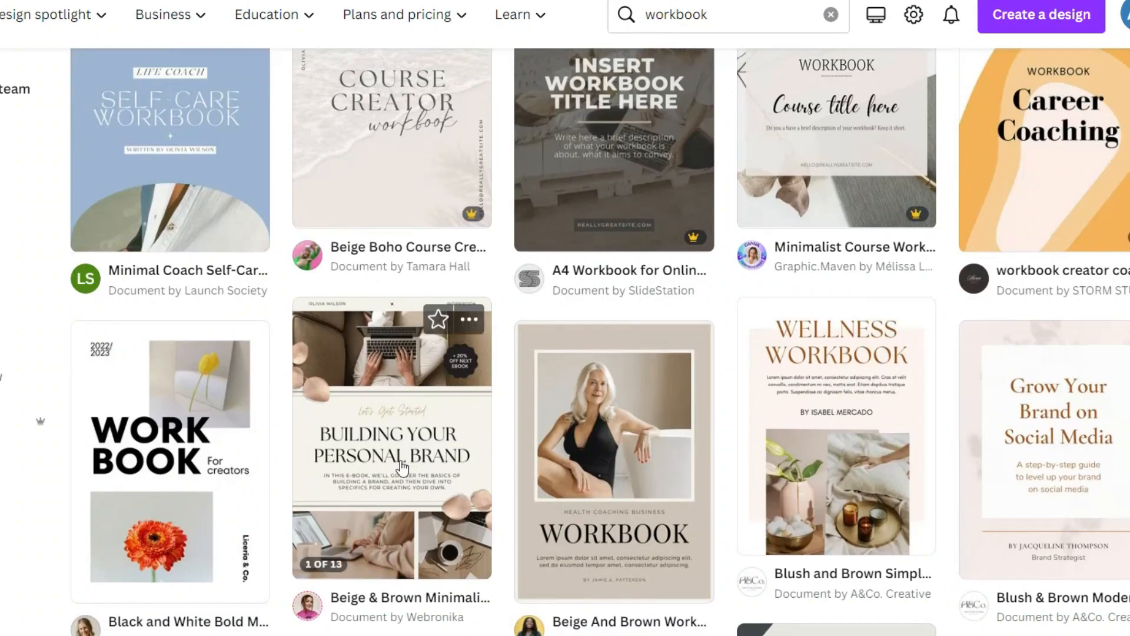
{"action": "left_click", "coordinate": [613, 144]}
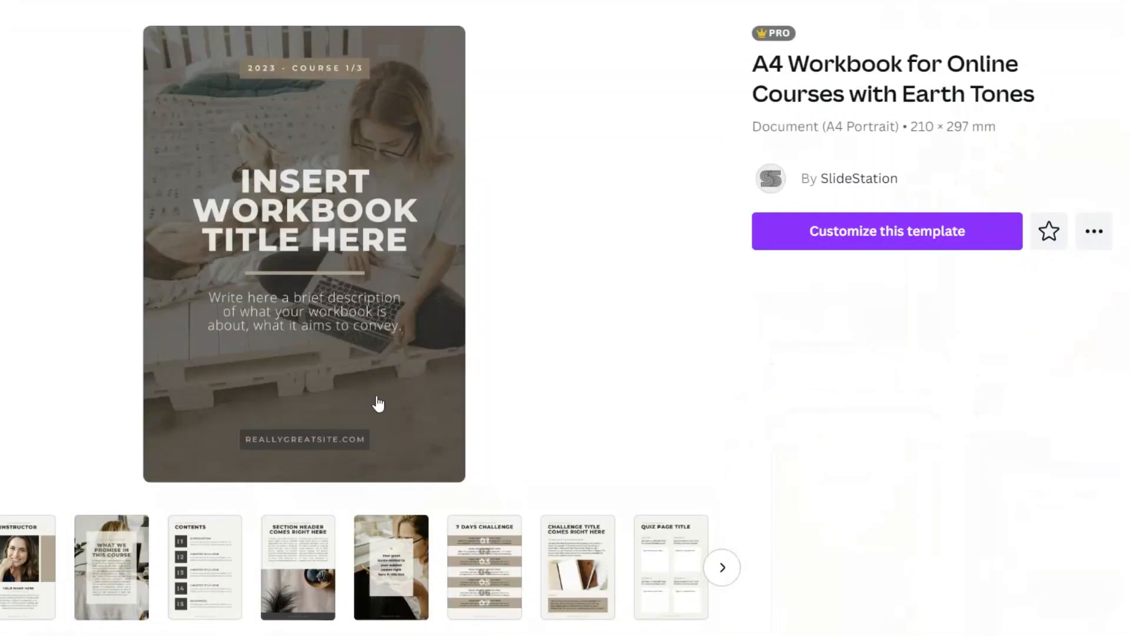
{"action": "left_click", "coordinate": [483, 567]}
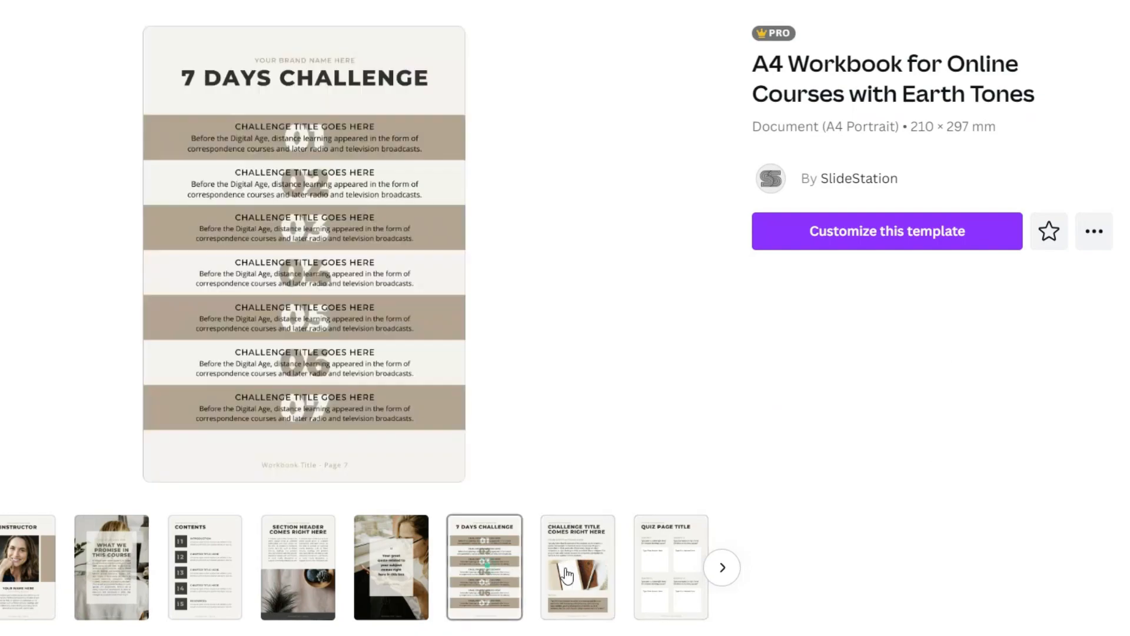
{"action": "left_click", "coordinate": [886, 231]}
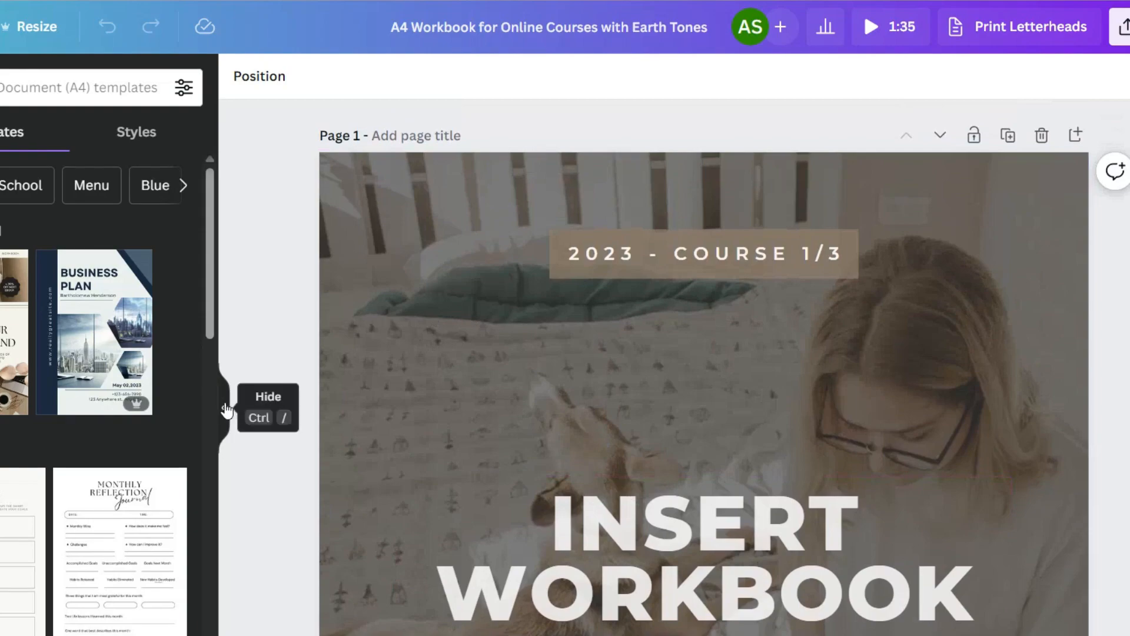
Step: Collapse the side panel to enlarge the workbook canvas
{"action": "left_click", "coordinate": [225, 407]}
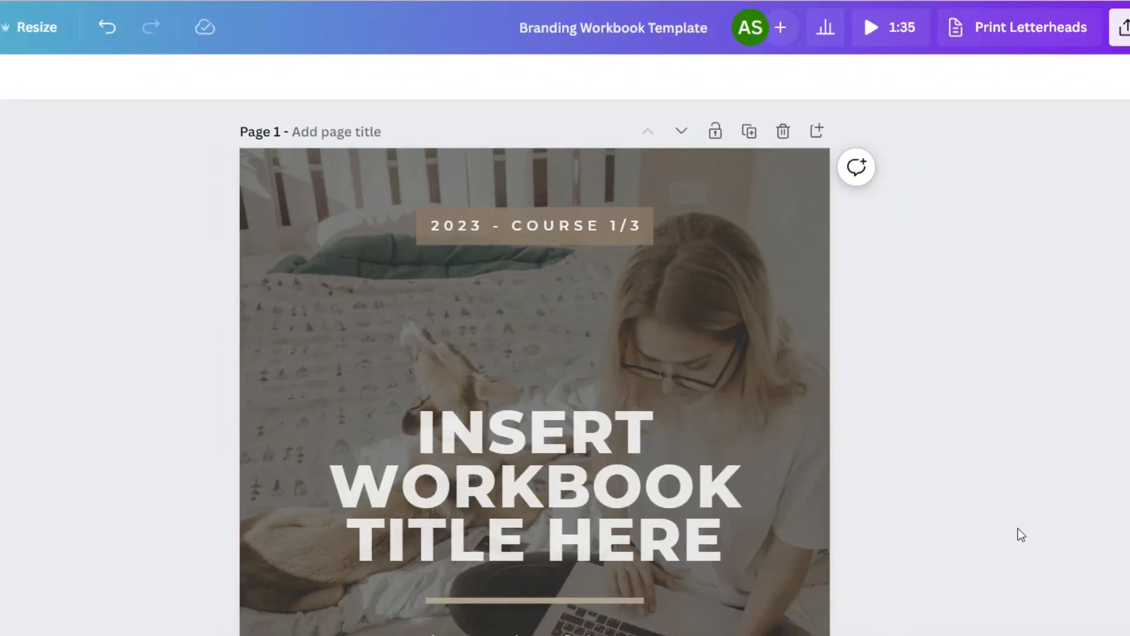
Step: Change the cover course label to 'AMY JO DESIGNS' and rewrite the description paragraph
{"action": "left_click", "coordinate": [533, 226]}
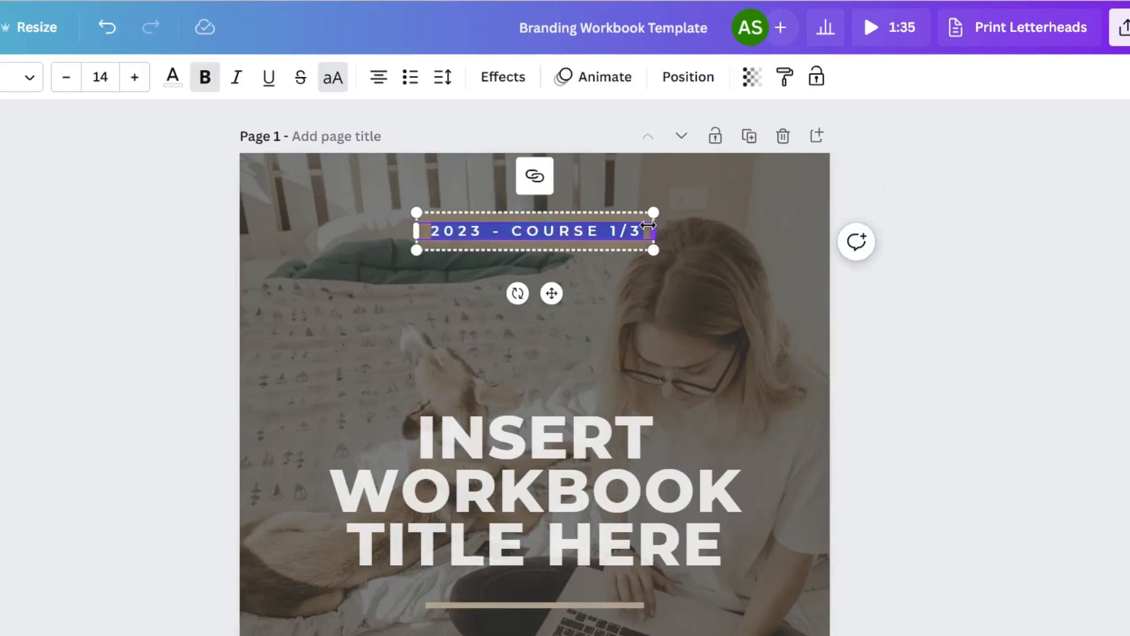
{"action": "type", "text": "AMY JO DESIGNS"}
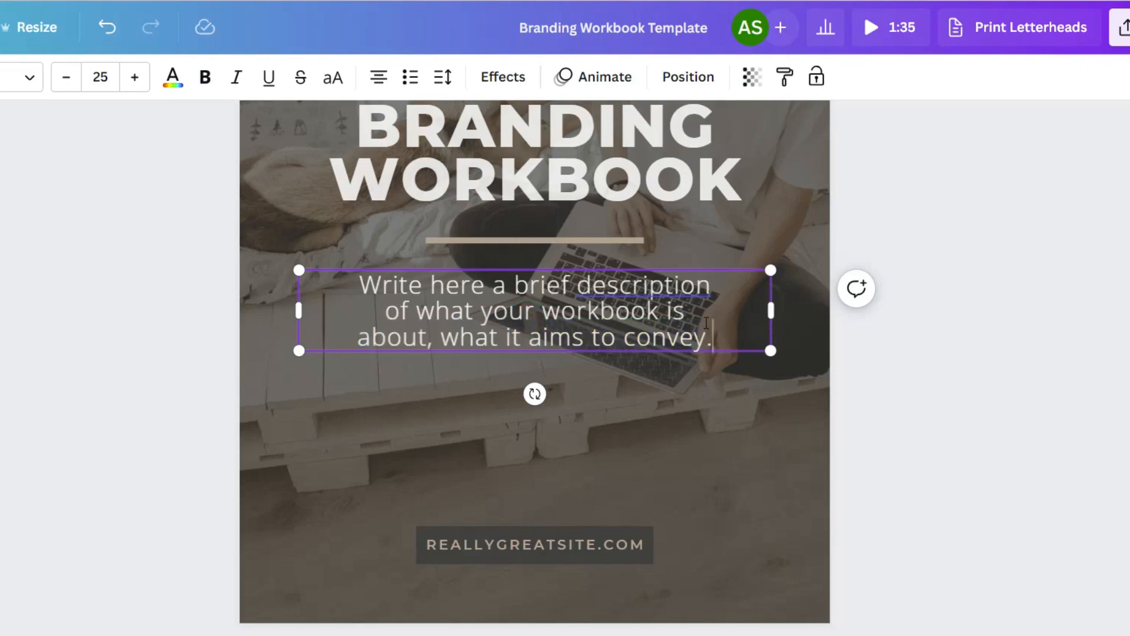
{"action": "triple_click", "coordinate": [532, 310]}
{"action": "type", "text": "helping you take the headache outta' creating"}
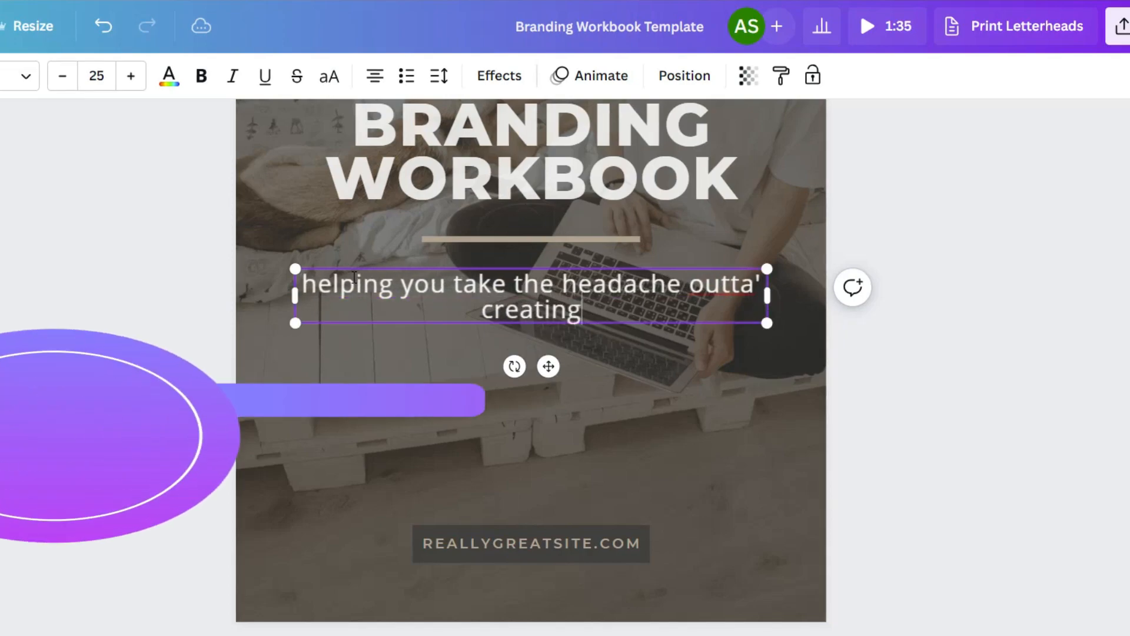
{"action": "type", "text": "a kil"}
{"action": "left_click", "coordinate": [531, 543]}
{"action": "type", "text": "WEBSITE"}
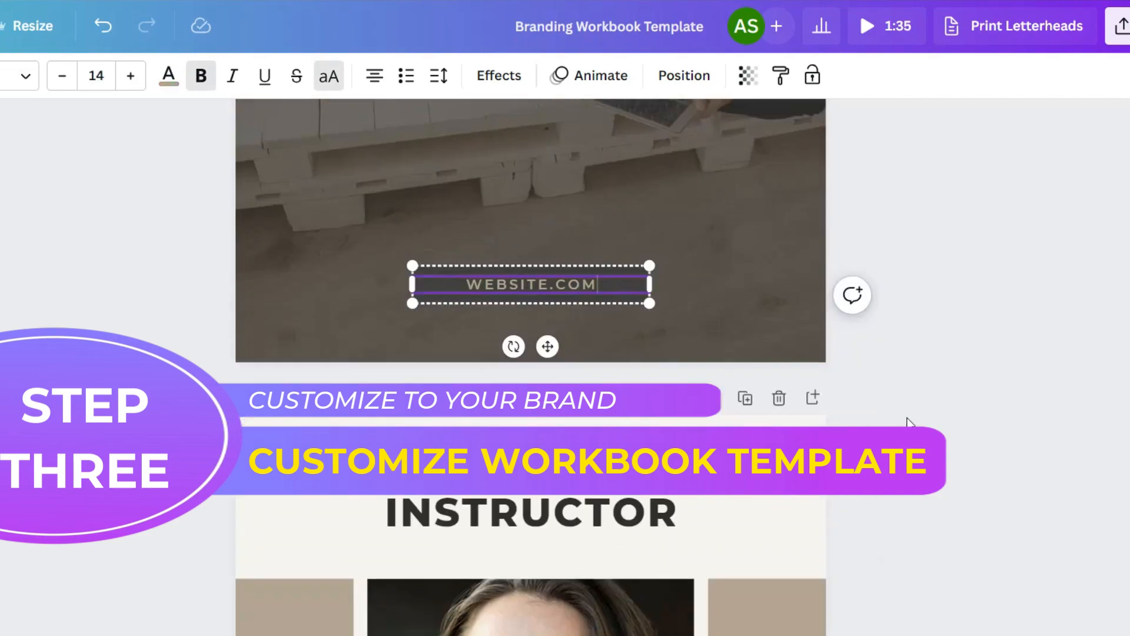
{"action": "scroll", "scroll_direction": "down", "scroll_amount": 3}
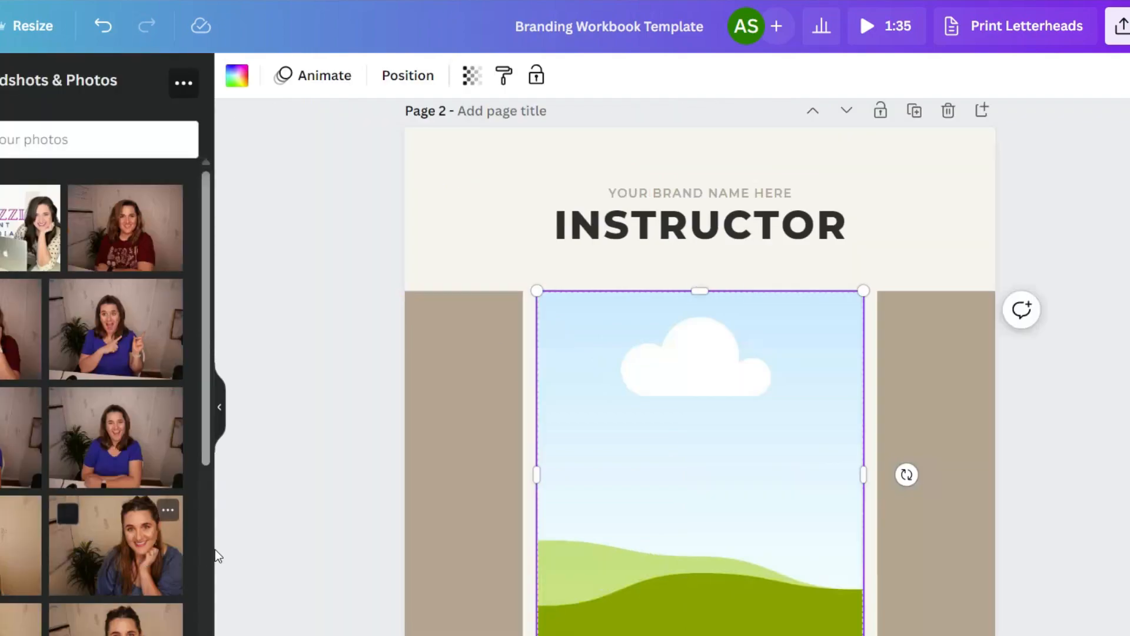
Step: Replace the INSTRUCTOR heading with the greeting 'HI, I'M AMY!'
{"action": "scroll", "scroll_direction": "down", "scroll_amount": 3}
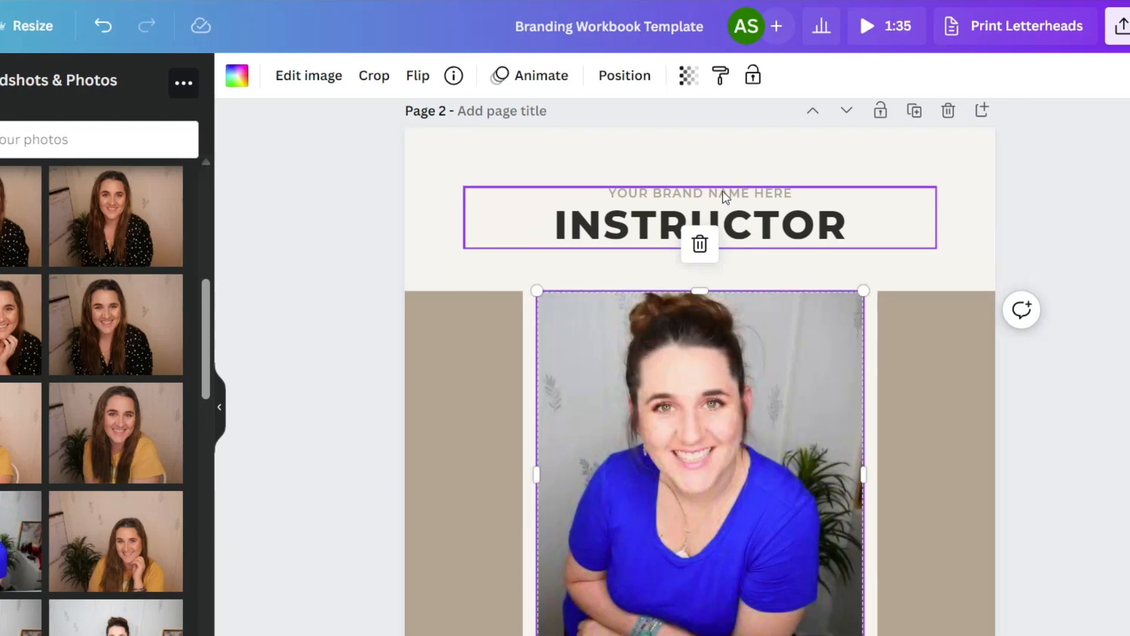
{"action": "double_click", "coordinate": [698, 193]}
{"action": "type", "text": "AMY JO DESIGNS"}
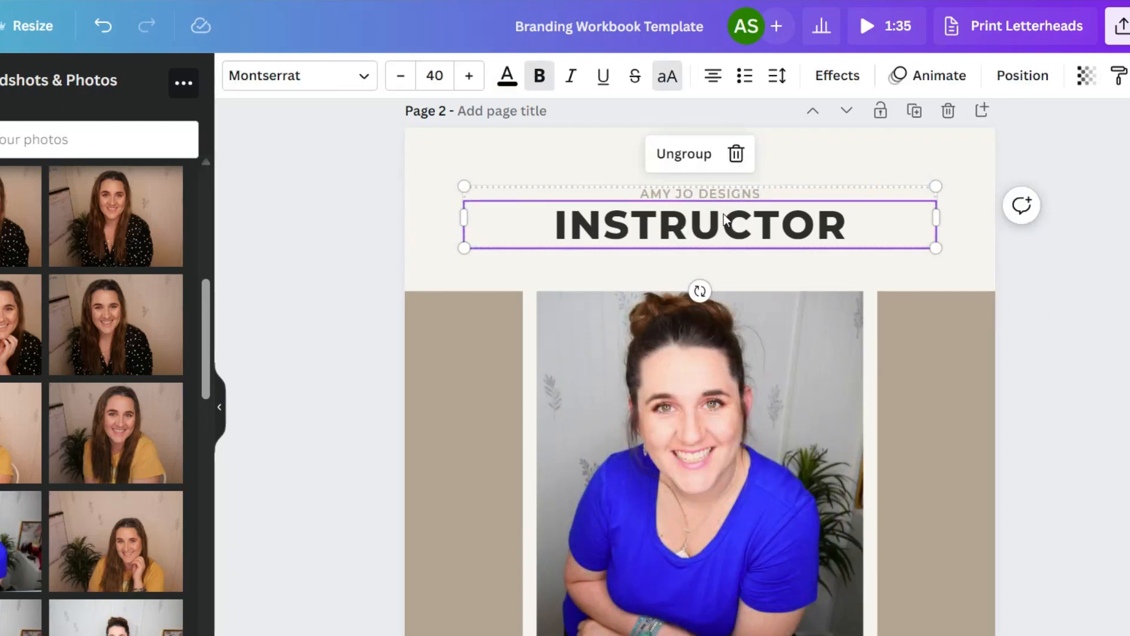
{"action": "type", "text": "HI, I'"}
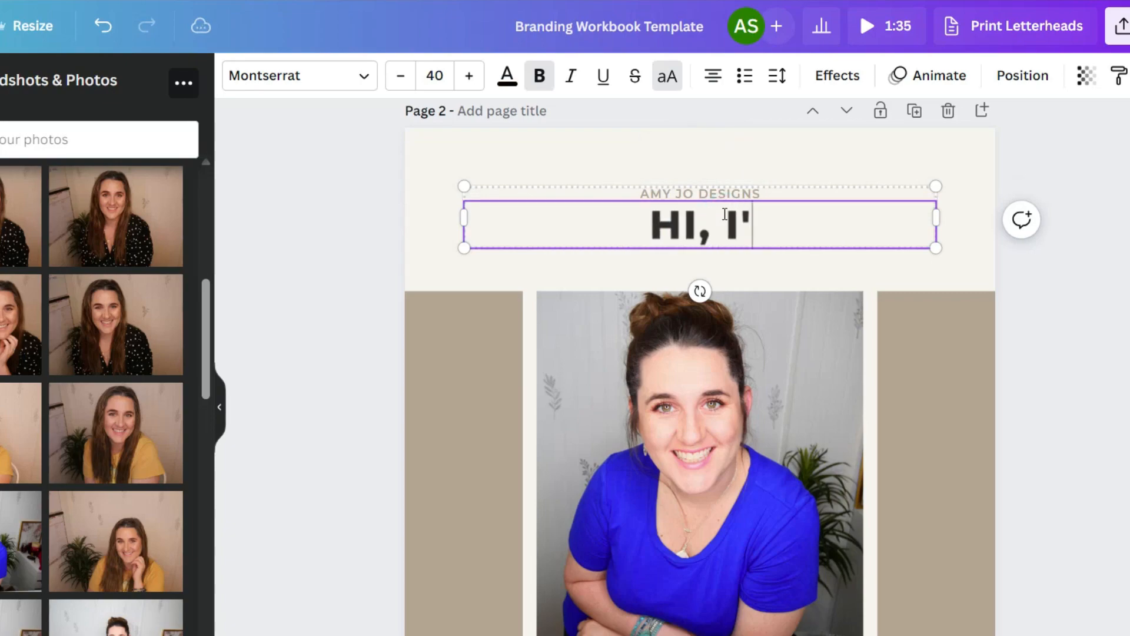
{"action": "type", "text": "M AMY!"}
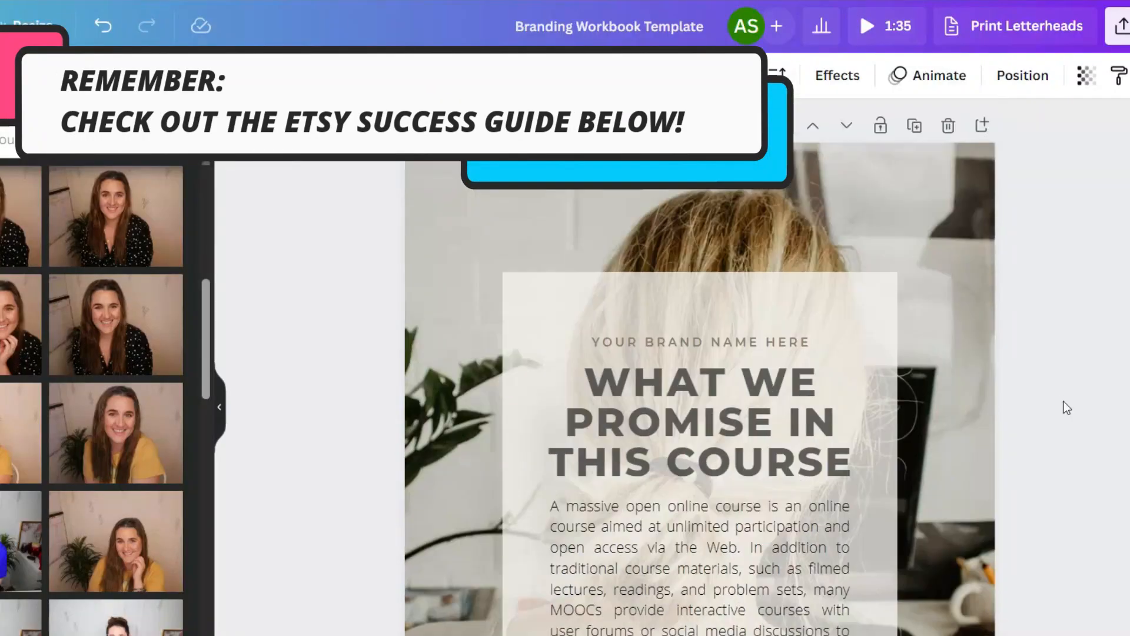
Step: Set the contents page brand name to 'AMY' and Part 1 title to 'GOALS AND OBJECTIVES'
{"action": "scroll", "scroll_direction": "down", "scroll_amount": 3}
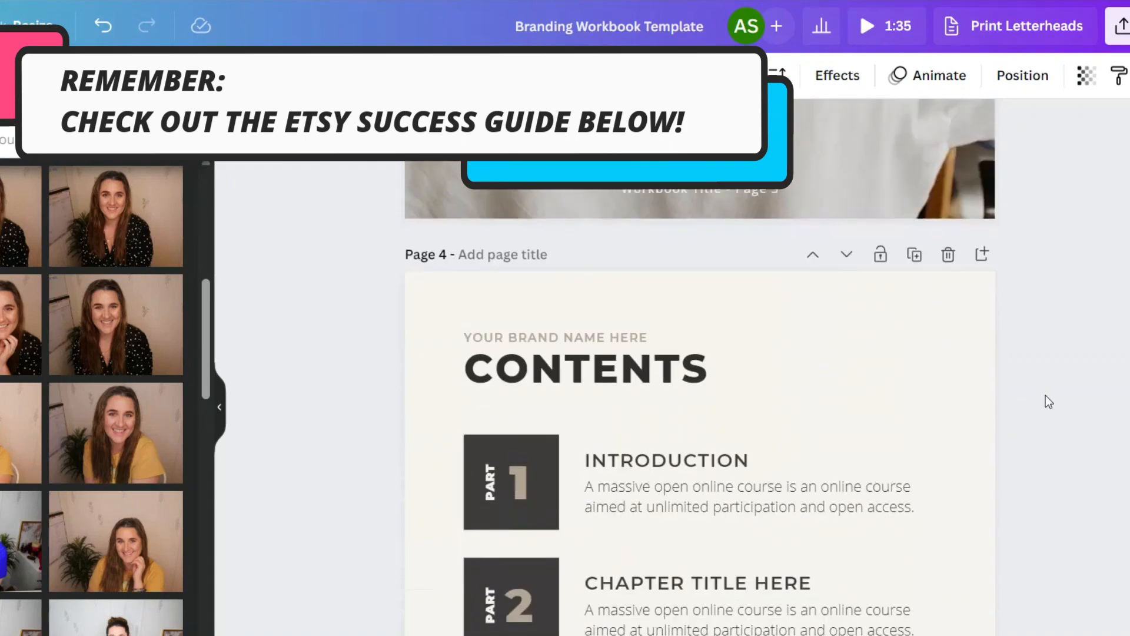
{"action": "scroll", "scroll_direction": "down", "scroll_amount": 3}
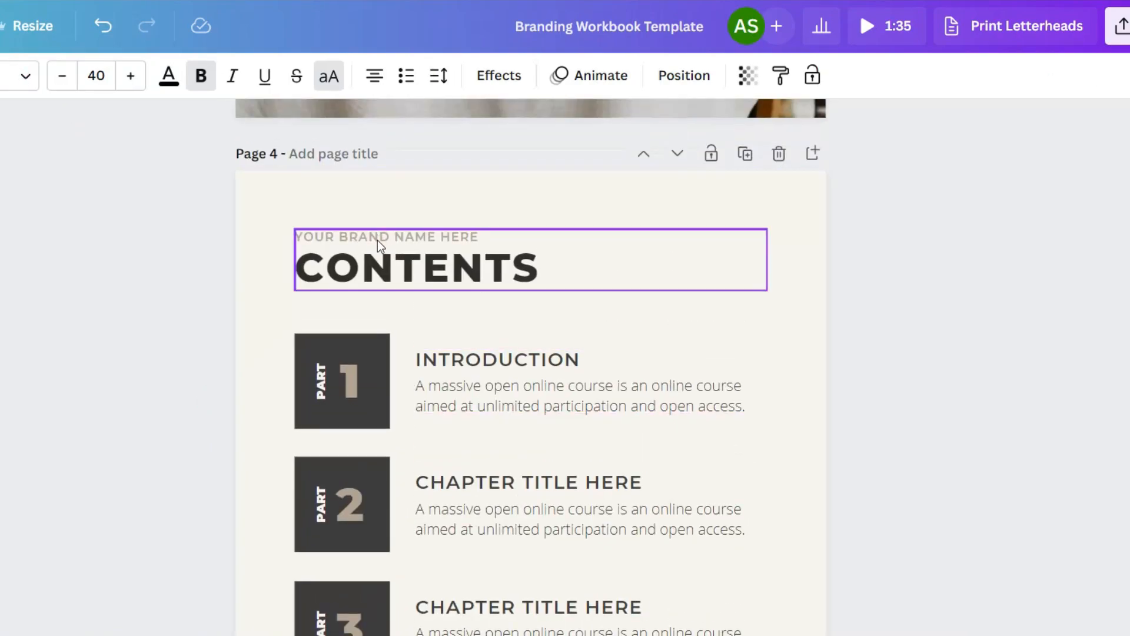
{"action": "type", "text": "AMY JO DESIGNS"}
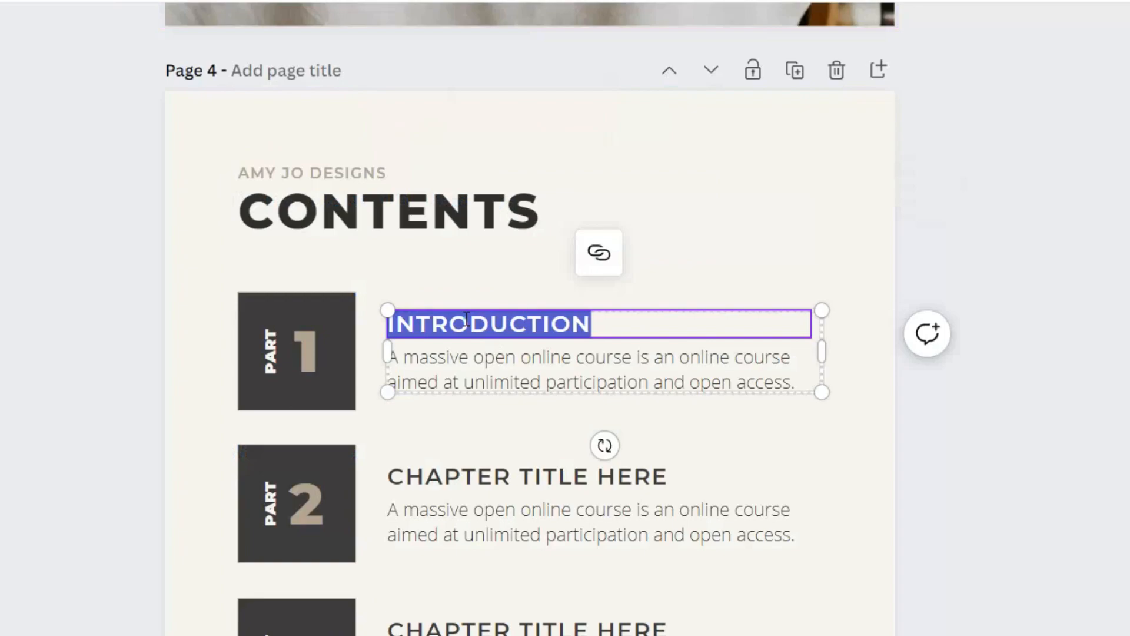
{"action": "type", "text": "GOALS AND OBJECT"}
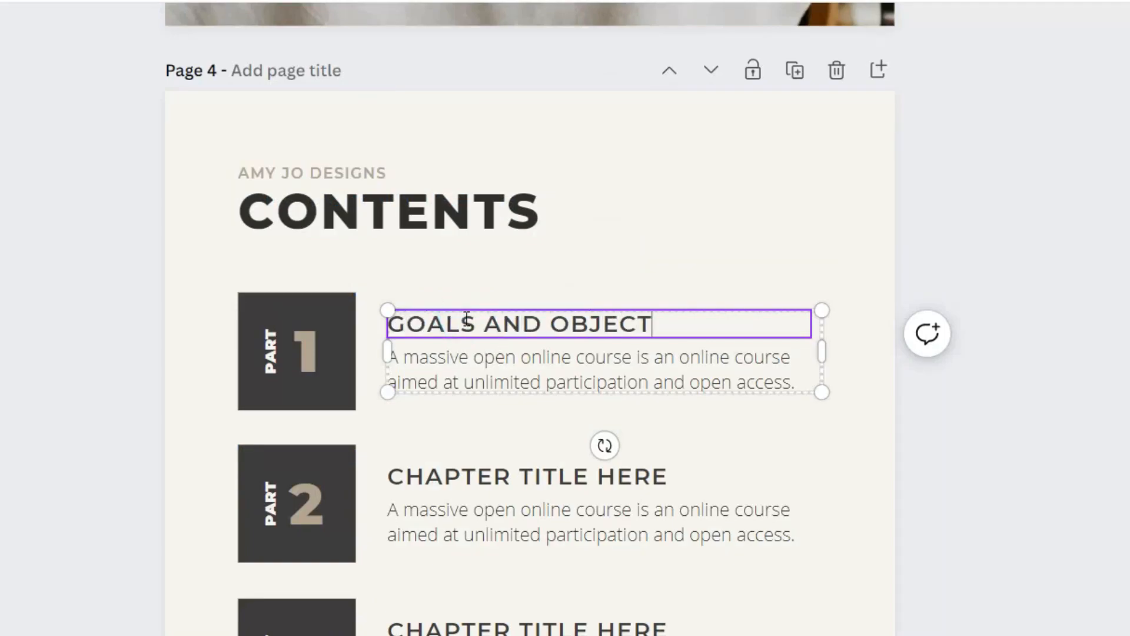
{"action": "type", "text": "IVES"}
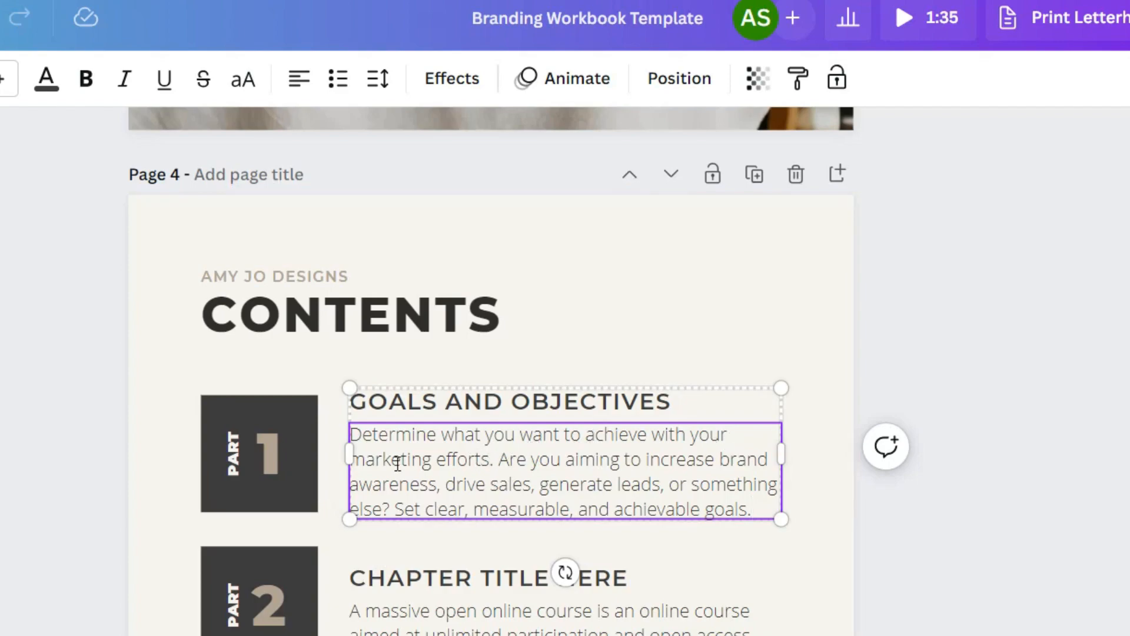
Step: Change 'marketing' to 'branding', cut the last sentence, and start the 'TARGET AUDIENCE' title
{"action": "type", "text": "branding"}
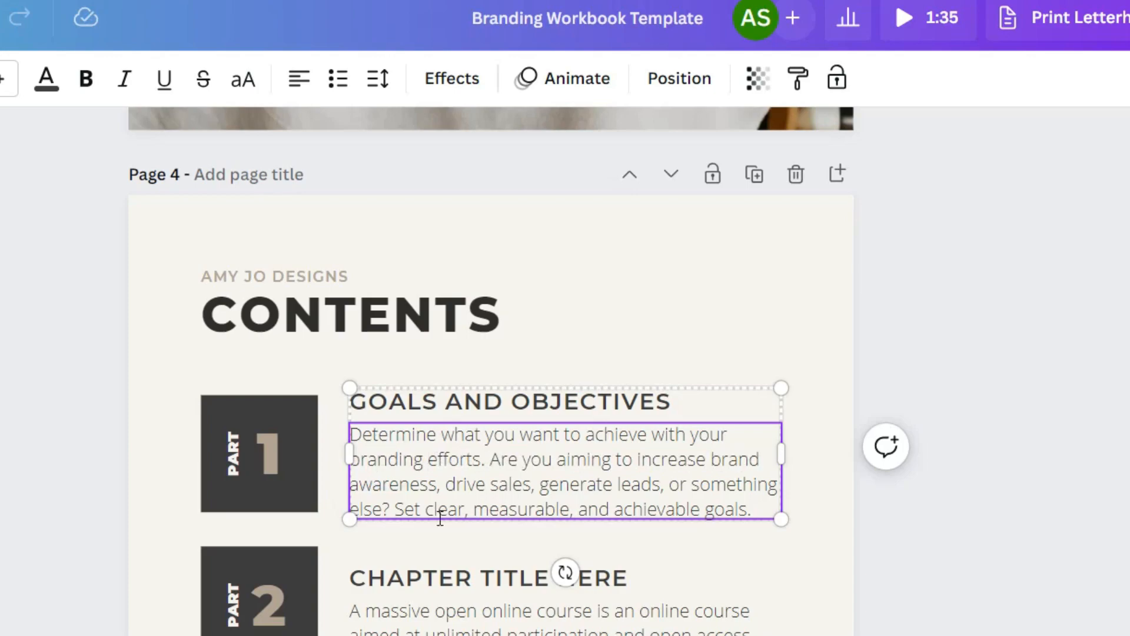
{"action": "left_click", "coordinate": [427, 458]}
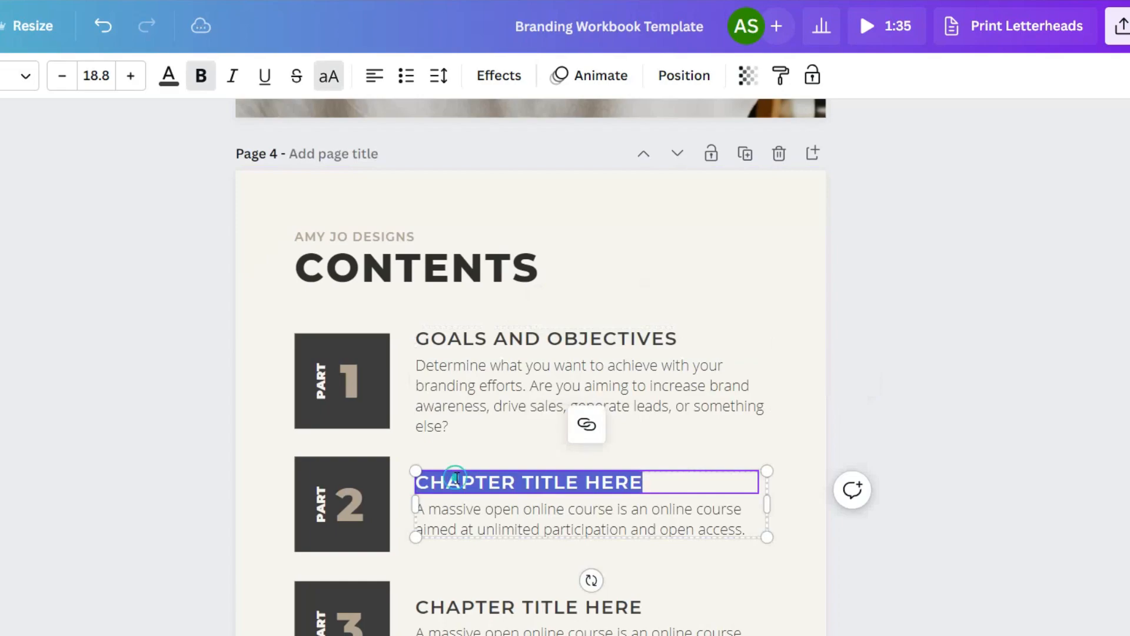
{"action": "type", "text": "TARGET AUDIEN"}
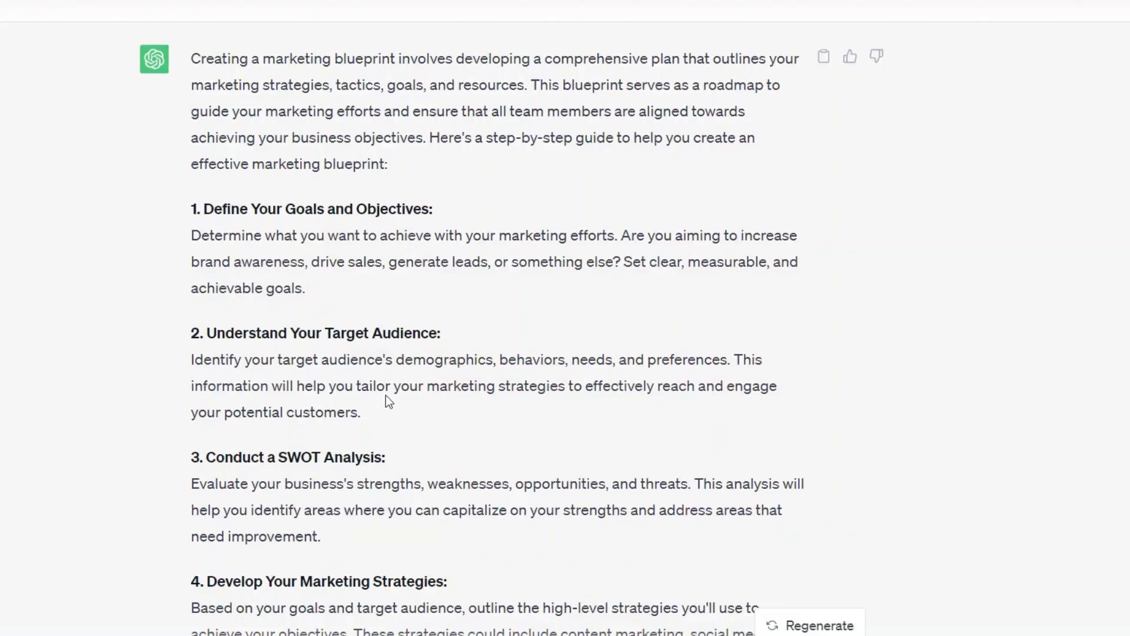
Step: Copy ChatGPT's Target Audience paragraph into the Part 2 entry, typing 'SHOW' there
{"action": "left_click_drag", "start_coordinate": [191, 359], "coordinate": [360, 412]}
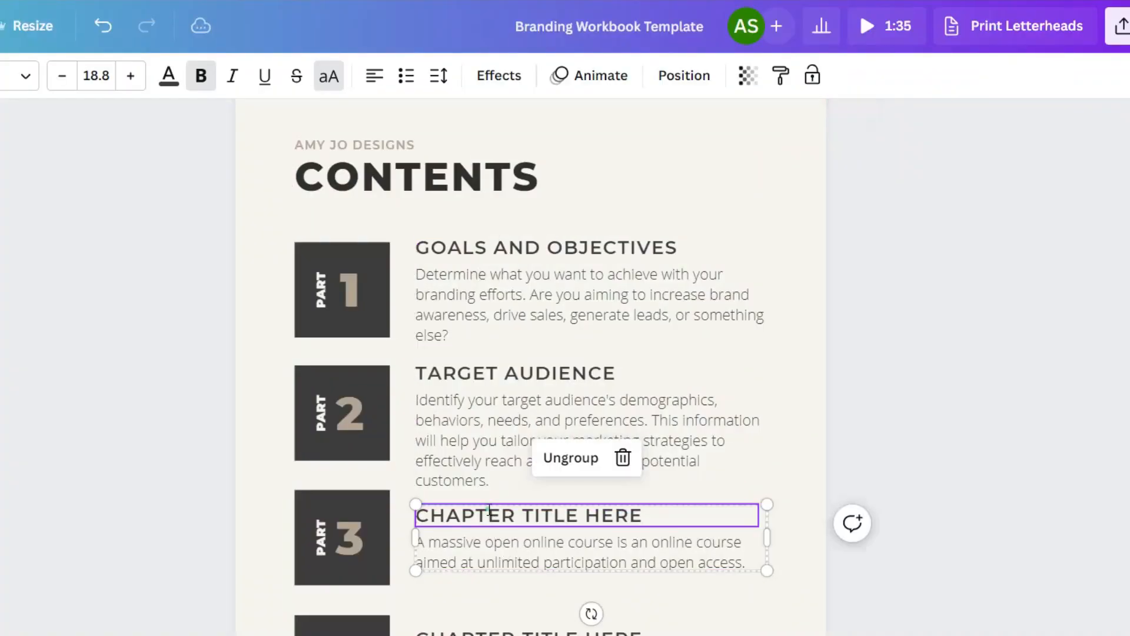
{"action": "type", "text": "SHOW"}
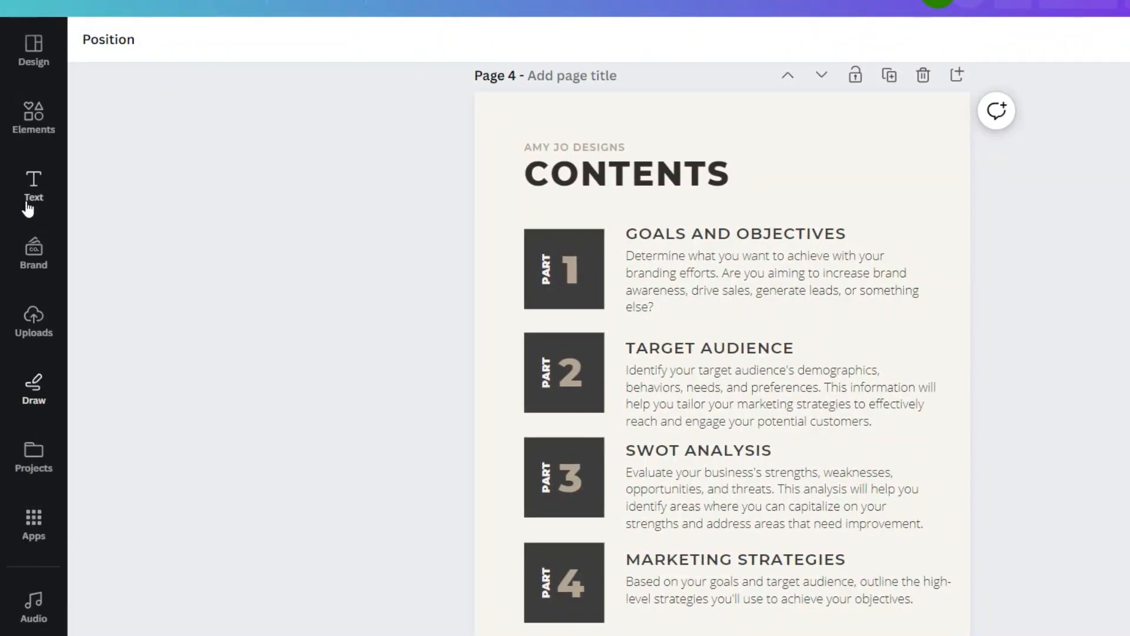
Step: Pick a different background colour for the contents page
{"action": "left_click", "coordinate": [33, 50]}
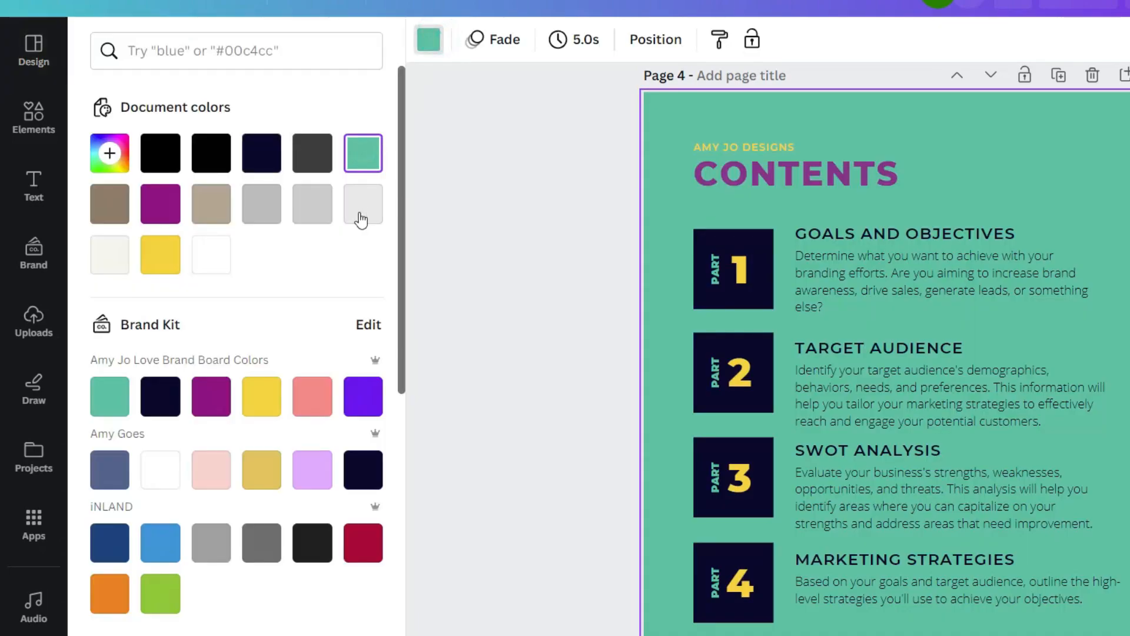
{"action": "left_click", "coordinate": [210, 254]}
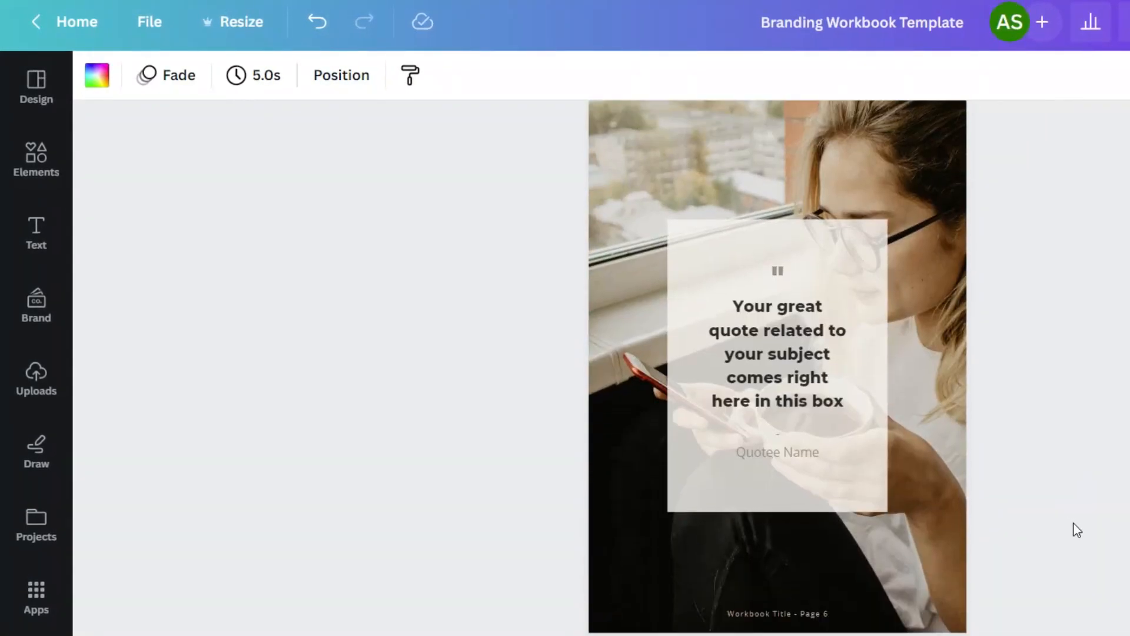
Step: Scroll down the canvas to the workbook's quote page
{"action": "scroll", "scroll_direction": "down", "scroll_amount": 3}
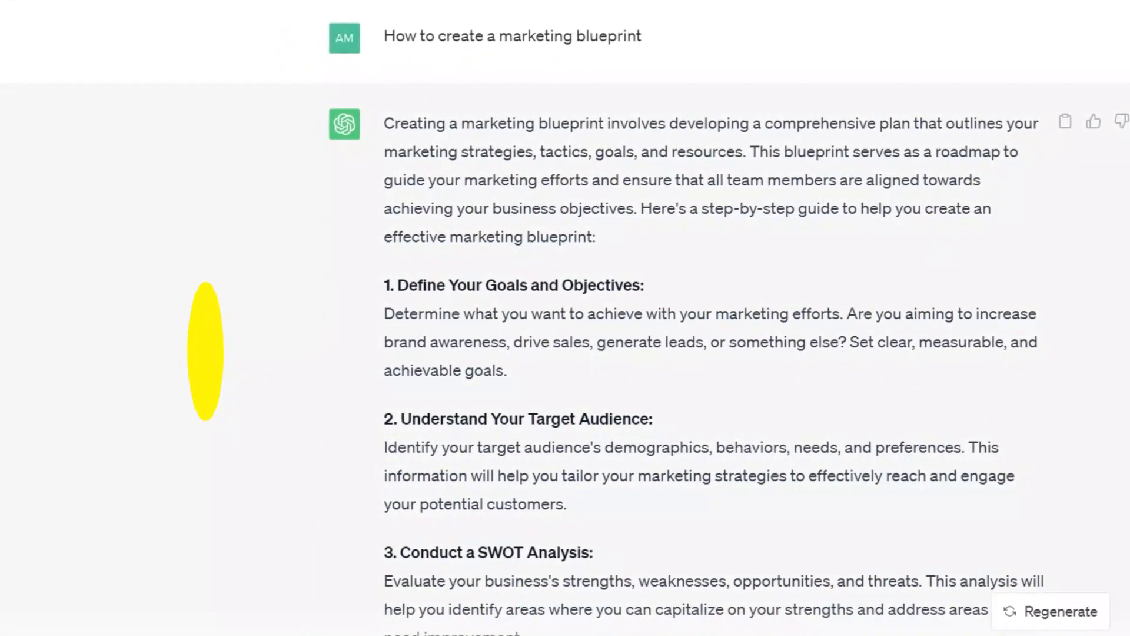
Step: Send ChatGPT the prompt 'Top 5 ways to define your brand goals and objectives'
{"action": "scroll", "scroll_direction": "down", "scroll_amount": 3}
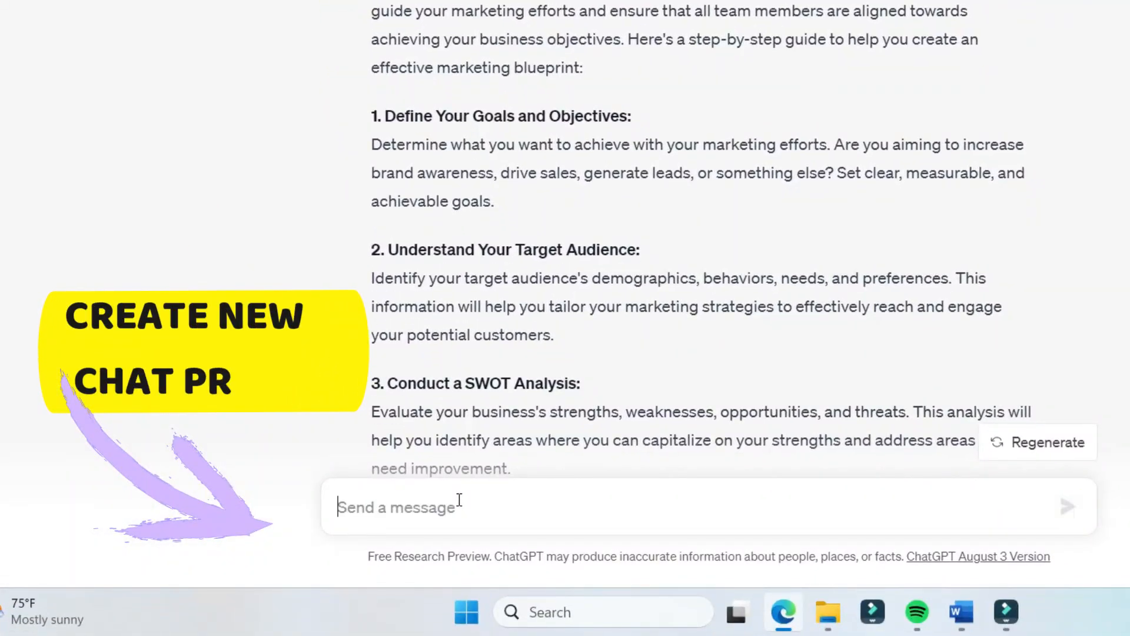
{"action": "type", "text": "Top 5"}
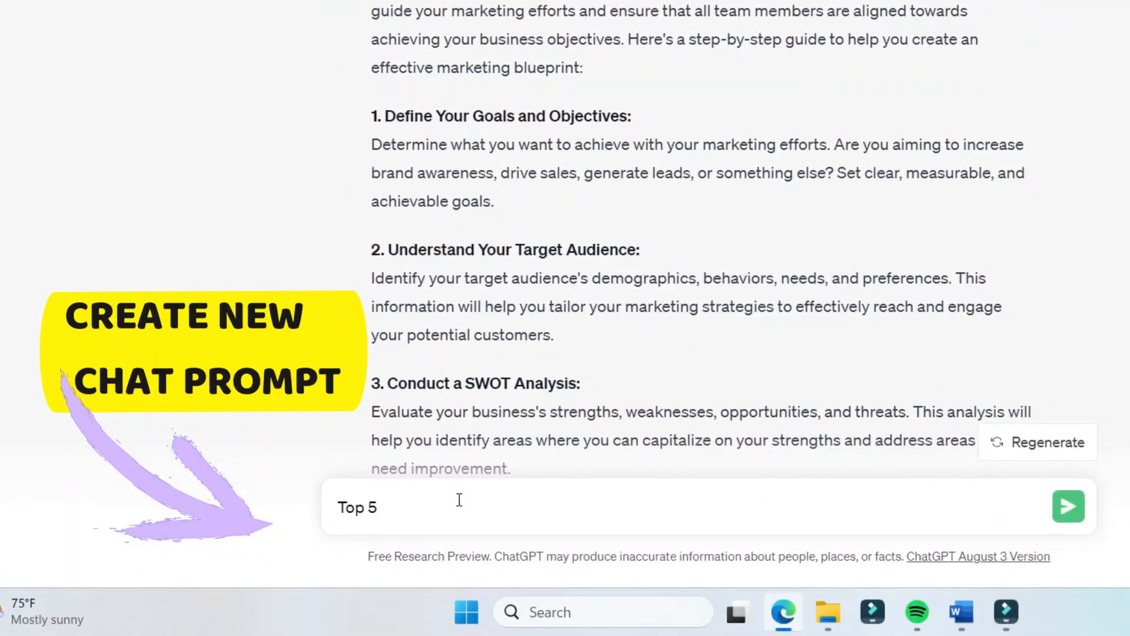
{"action": "type", "text": "ways to define y"}
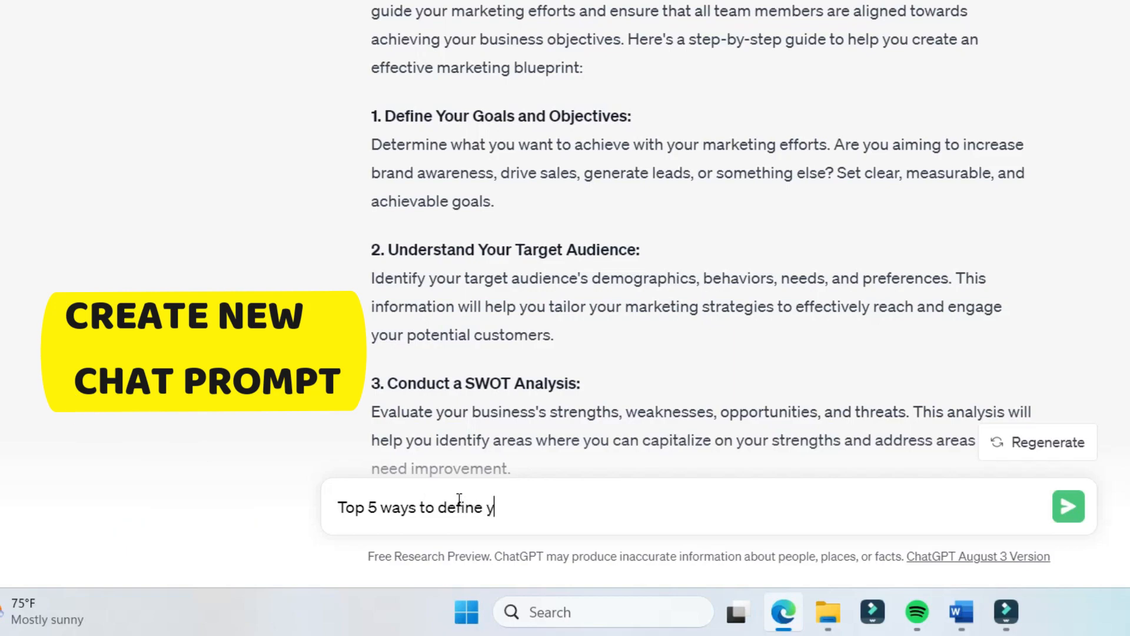
{"action": "type", "text": "our brand goals a"}
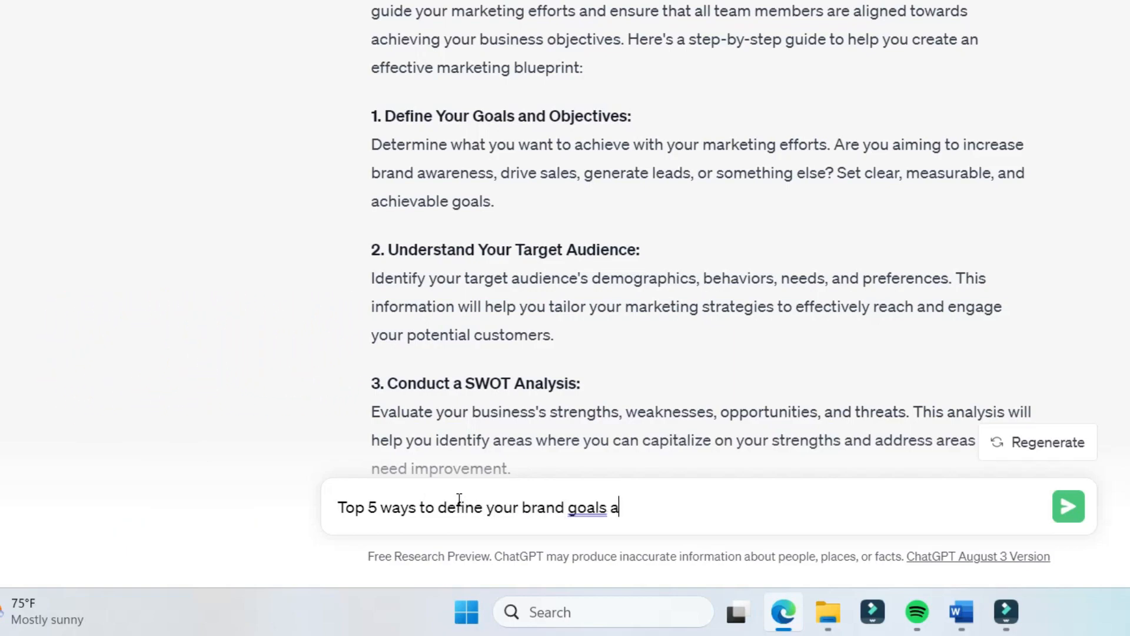
{"action": "type", "text": "nd objecti"}
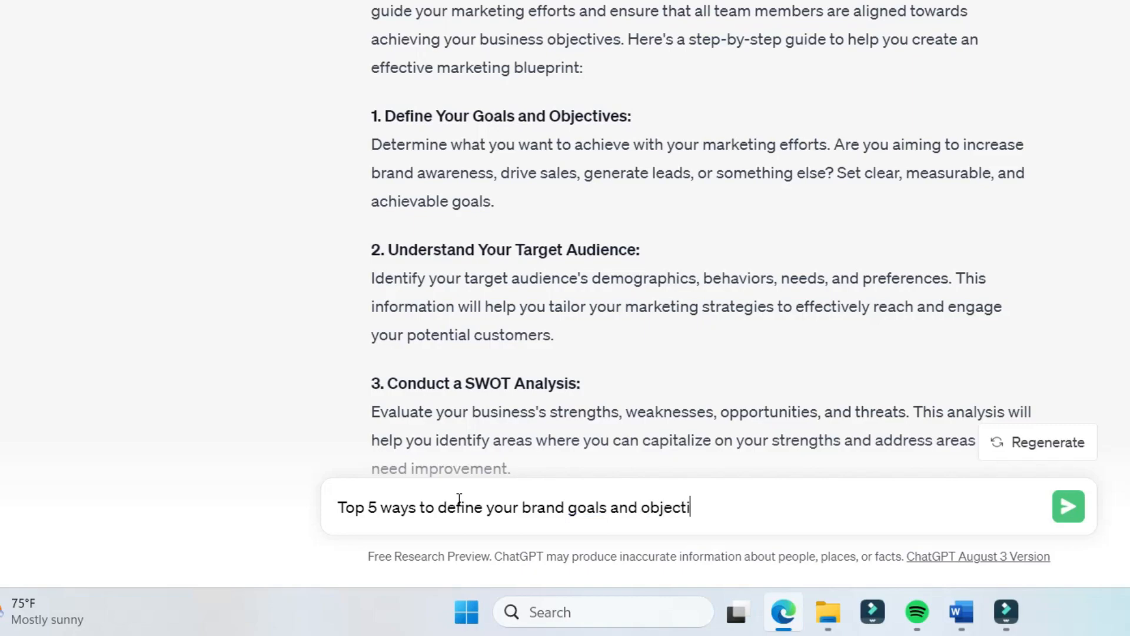
{"action": "left_click", "coordinate": [1067, 506]}
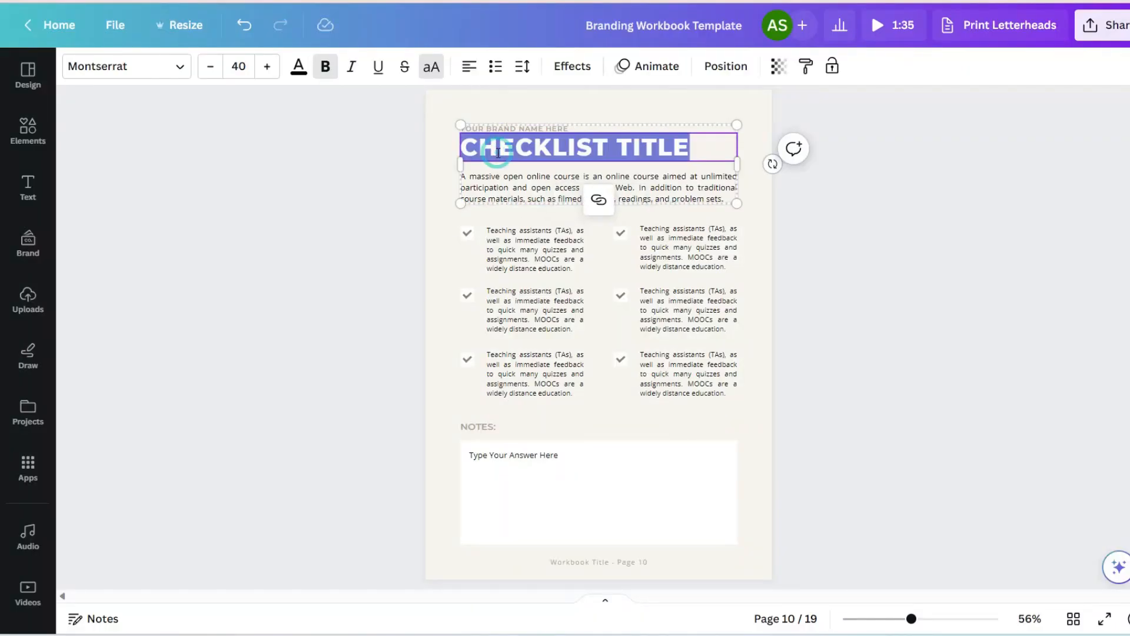
Step: Retitle the page 'BRAND MISSION & VISION' and type the 'Welcome to our workbook' introduction
{"action": "type", "text": "BRAND MISSION & VISION"}
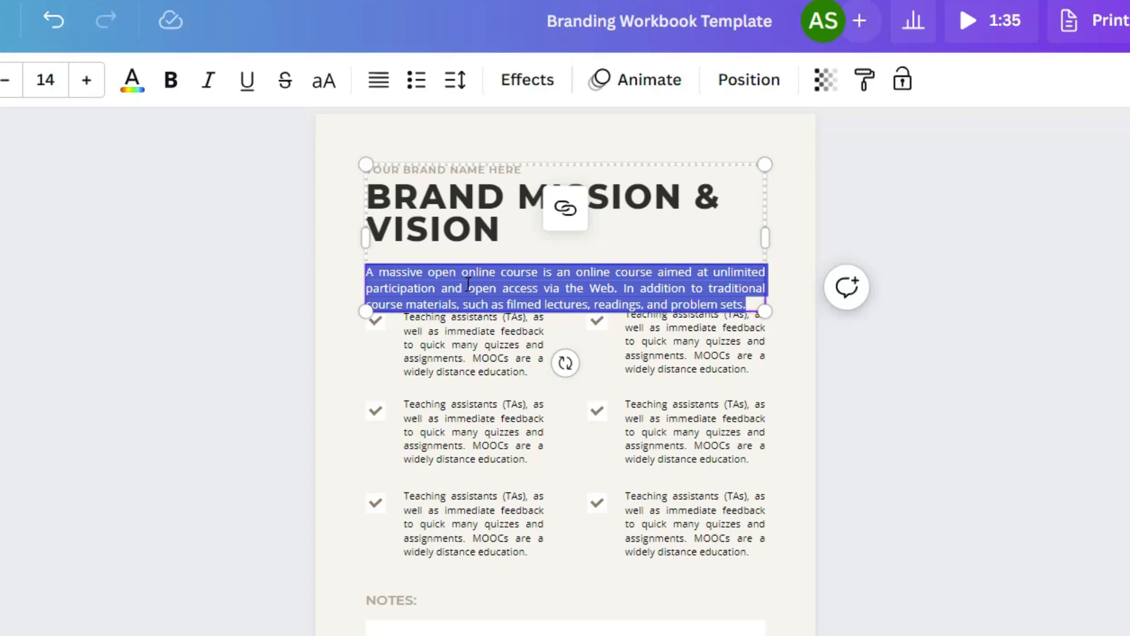
{"action": "type", "text": "Welcome to"}
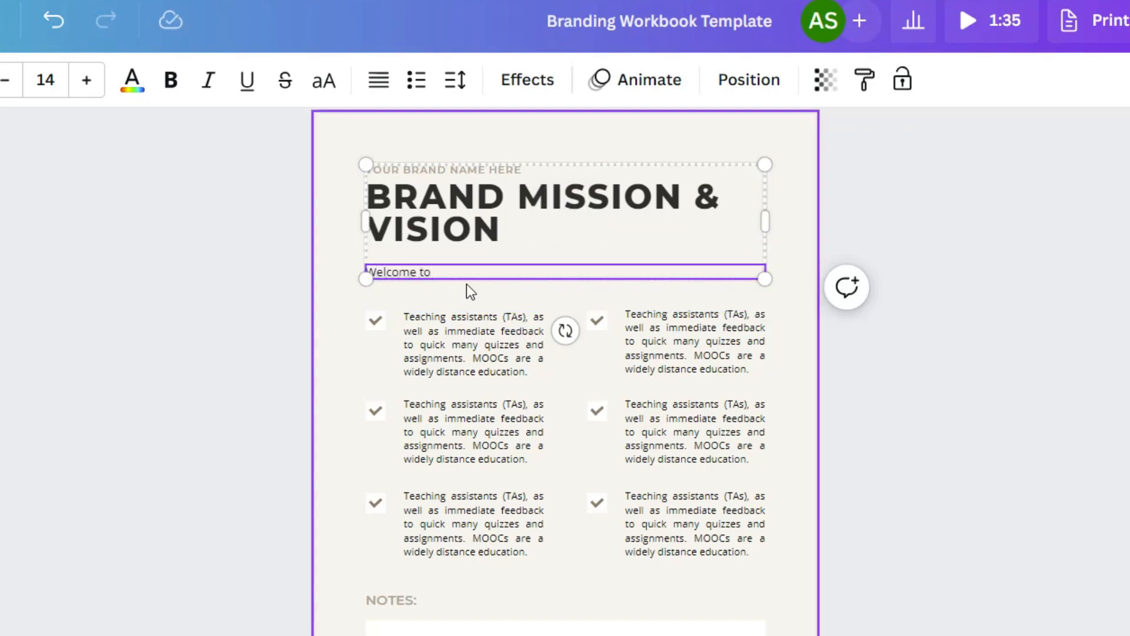
{"action": "type", "text": "our workbook."}
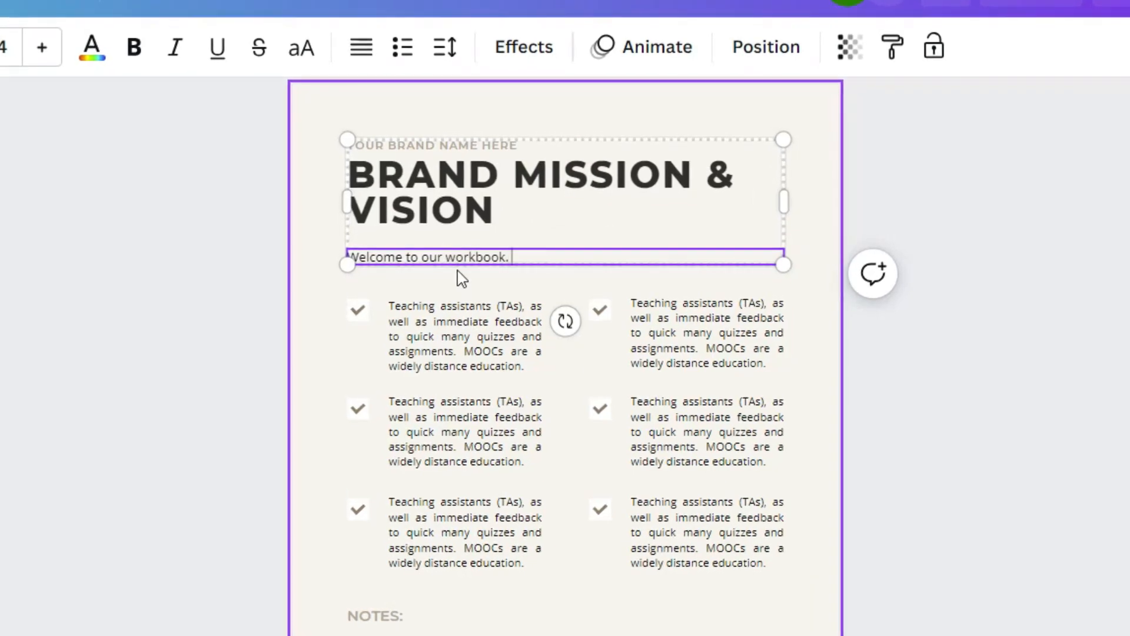
{"action": "type", "text": "Let's get crystal"}
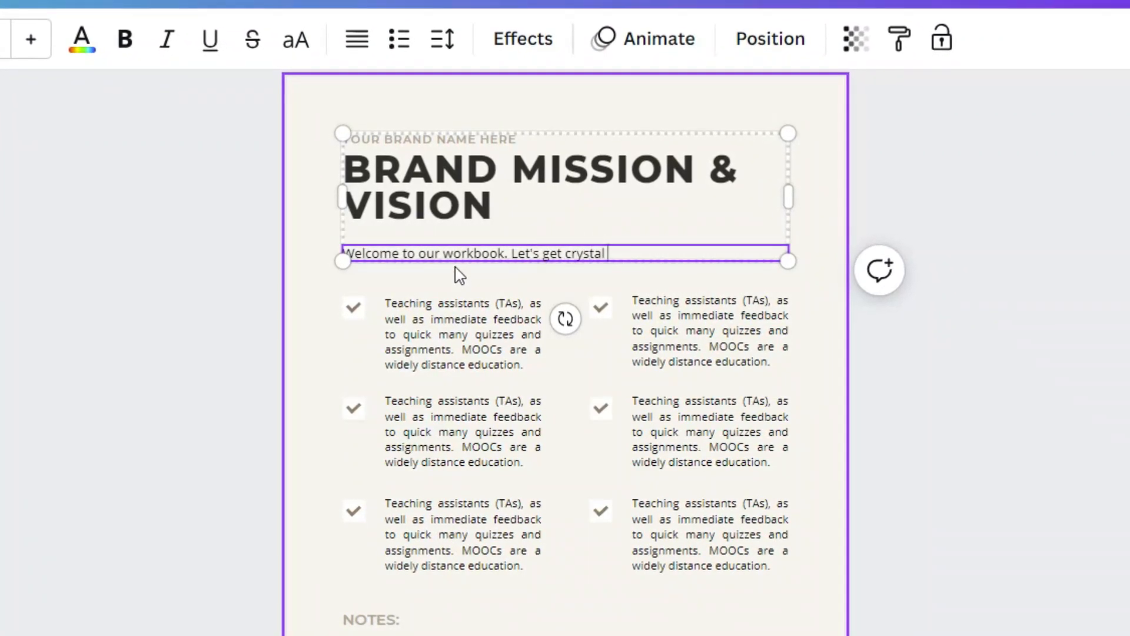
{"action": "type", "text": "clear on our"}
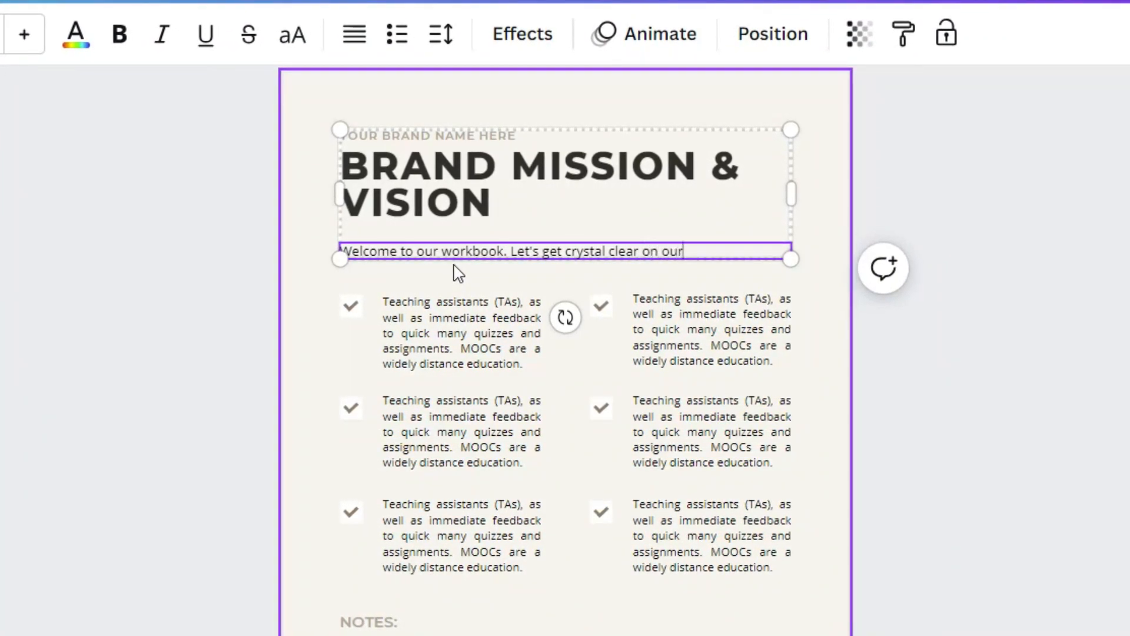
{"action": "type", "text": "YOUR"}
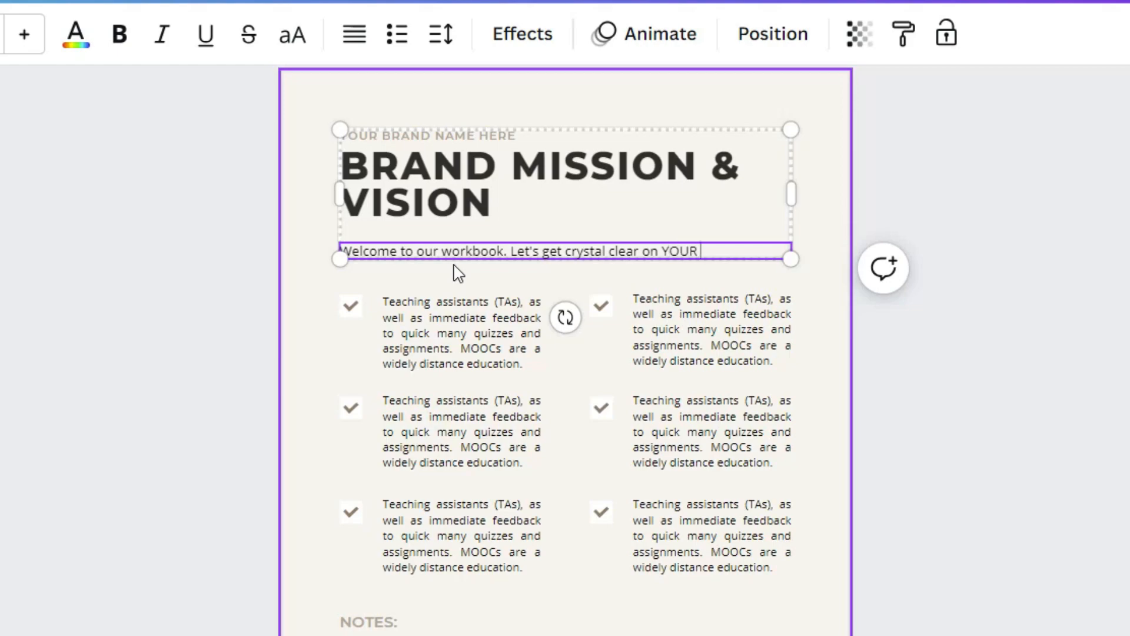
{"action": "type", "text": "brand, mission, vi"}
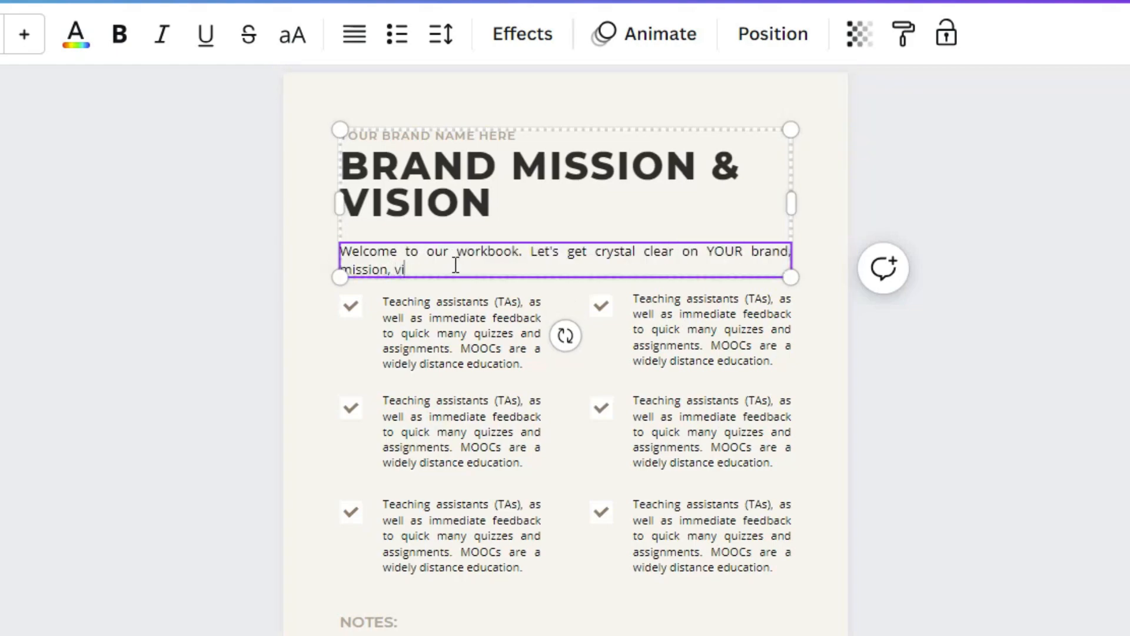
{"action": "type", "text": "sion and WHAT it is you want to c"}
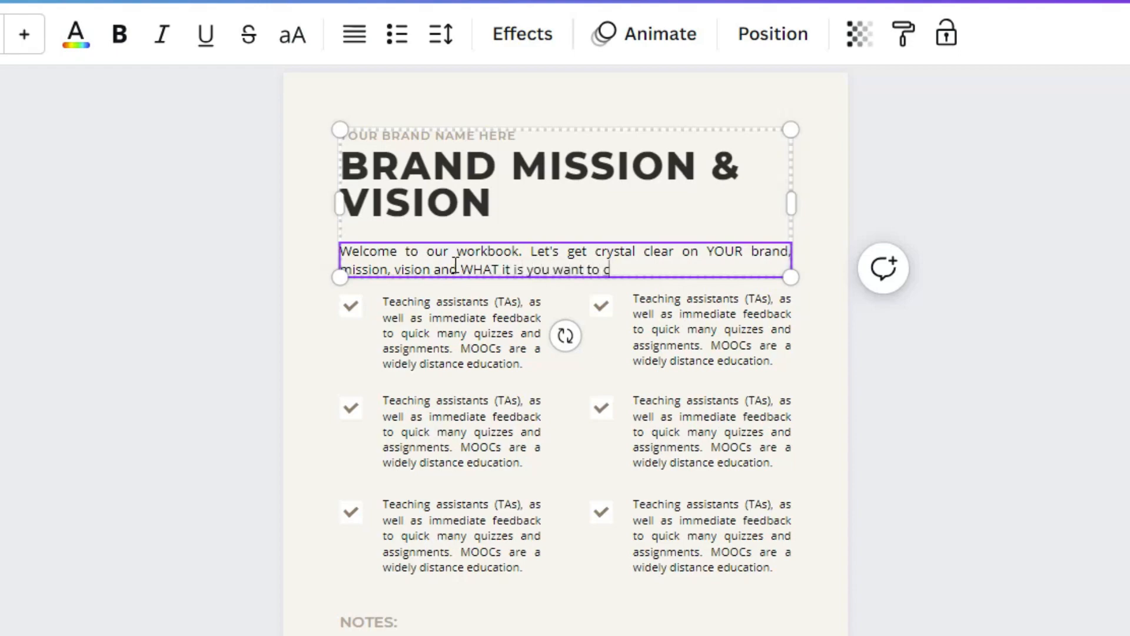
{"action": "type", "text": "reate. Follow the prompts"}
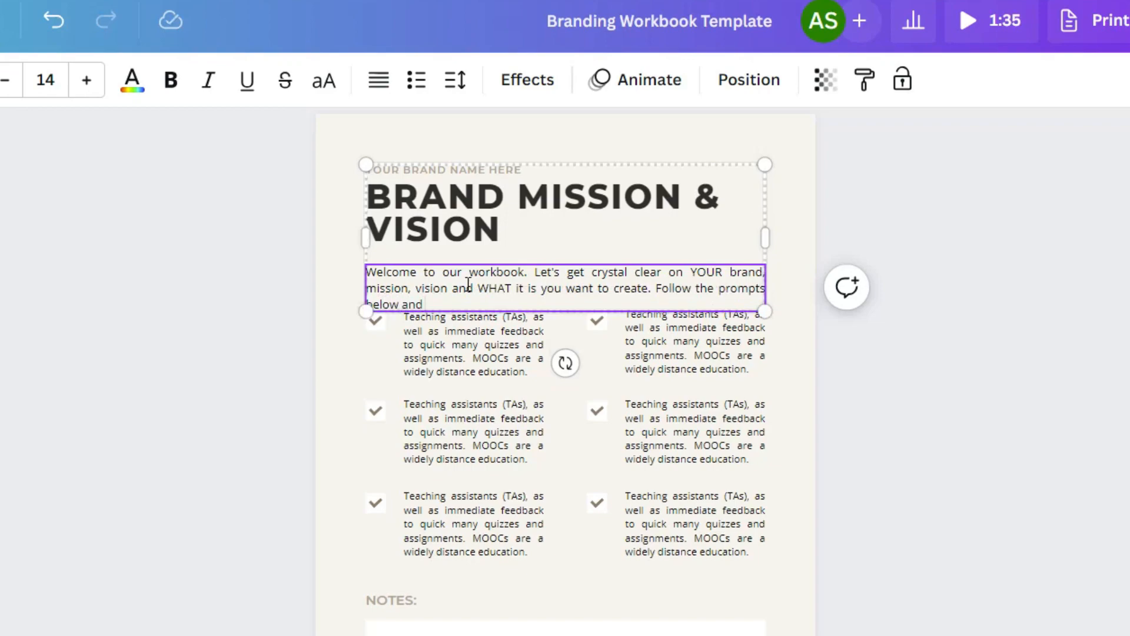
{"action": "type", "text": "let's get start"}
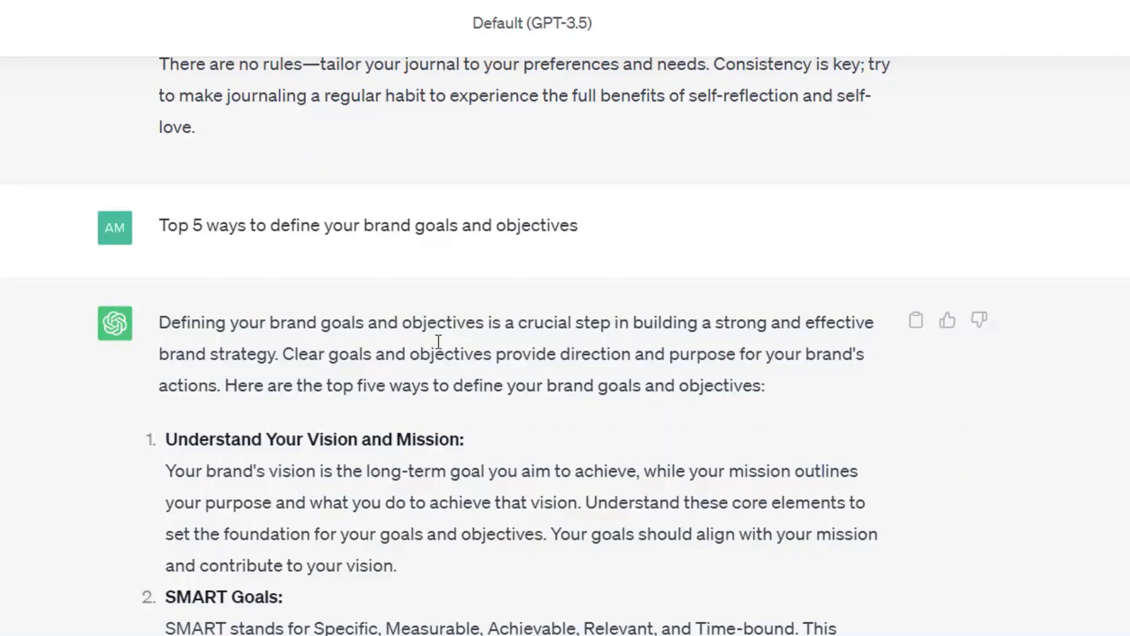
Step: Scroll the ChatGPT brand goals answer down to the SMART Goals section
{"action": "scroll", "scroll_direction": "down", "scroll_amount": 3}
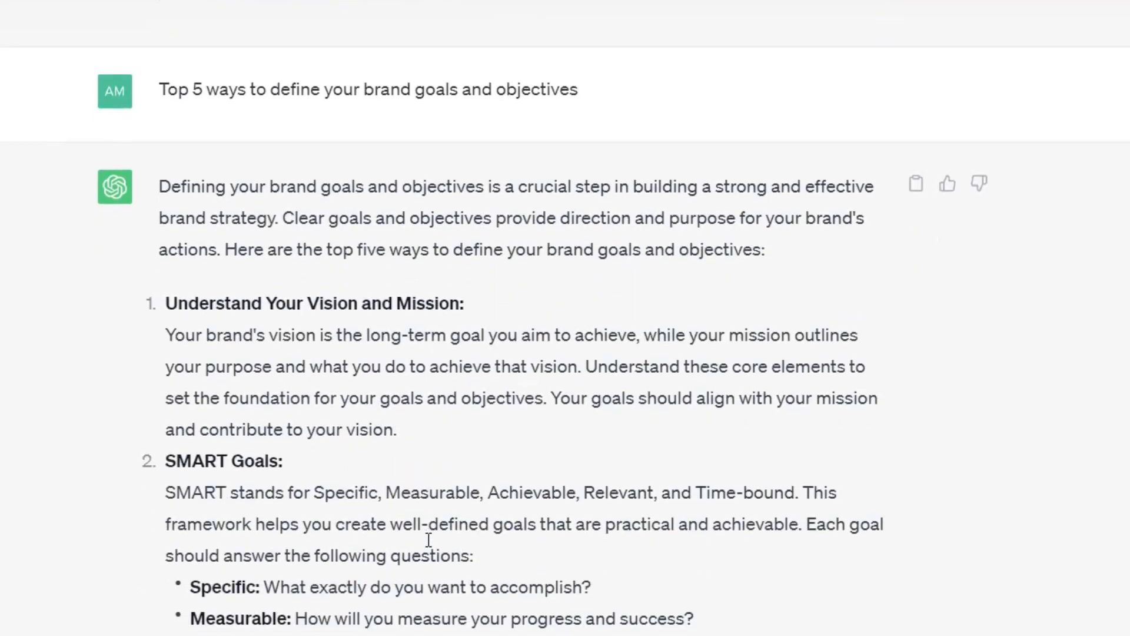
{"action": "mouse_move", "coordinate": [668, 531]}
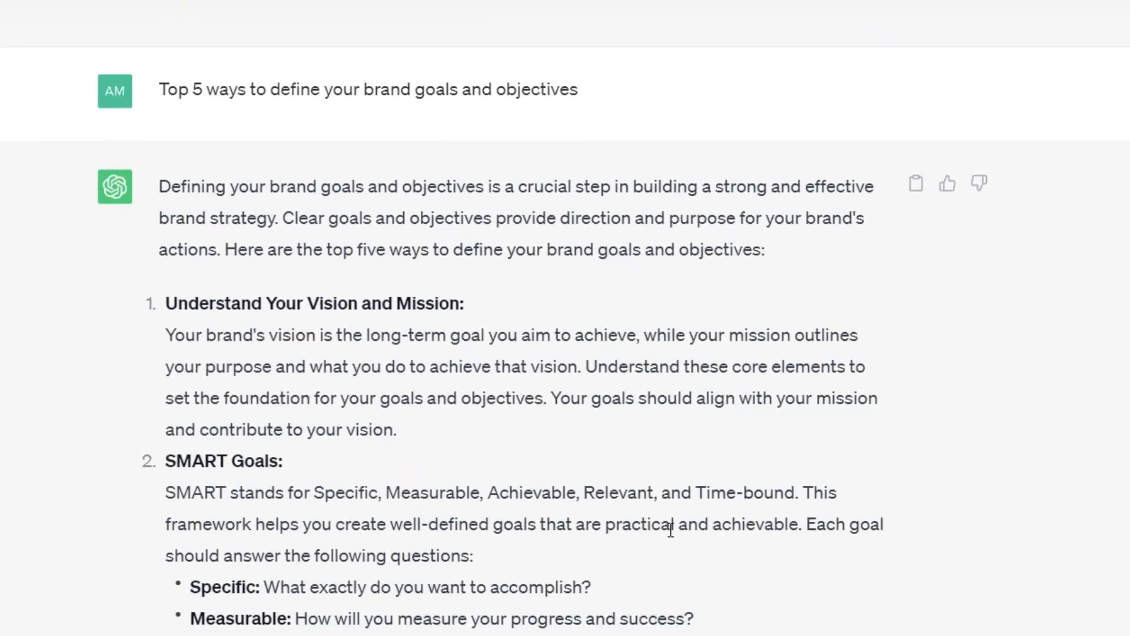
{"action": "scroll", "scroll_direction": "down", "scroll_amount": 3}
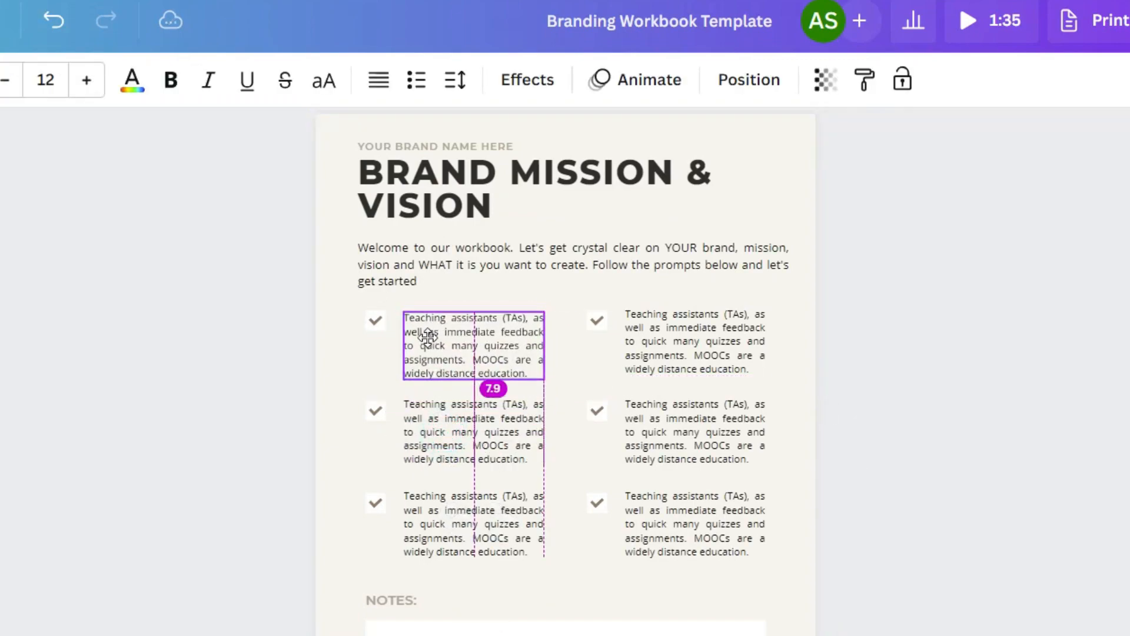
Step: Retype the first checklist item as 'SMART GOALS: LET'S IDENTIFY', stretch it full-width, and remove the other items
{"action": "type", "text": "SMART GOALS: L"}
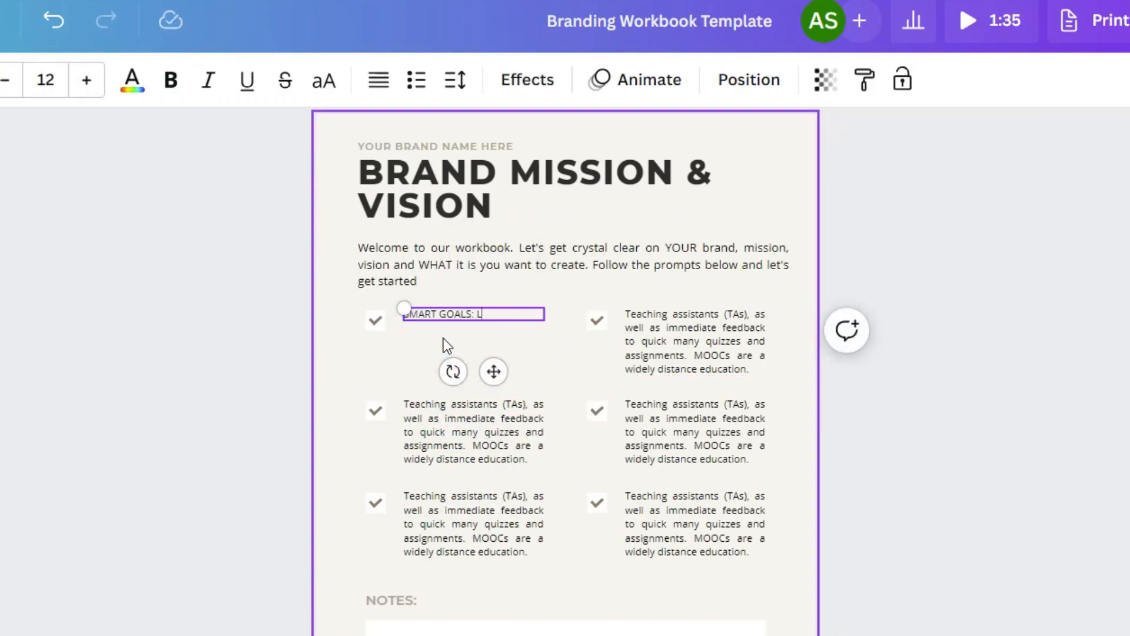
{"action": "type", "text": "LET'S IDENTIFY WELL-DEFINED GOALS THAT WILL HELP YOU CREATE A FRAMEWORK FOR YOU RBUSINESS"}
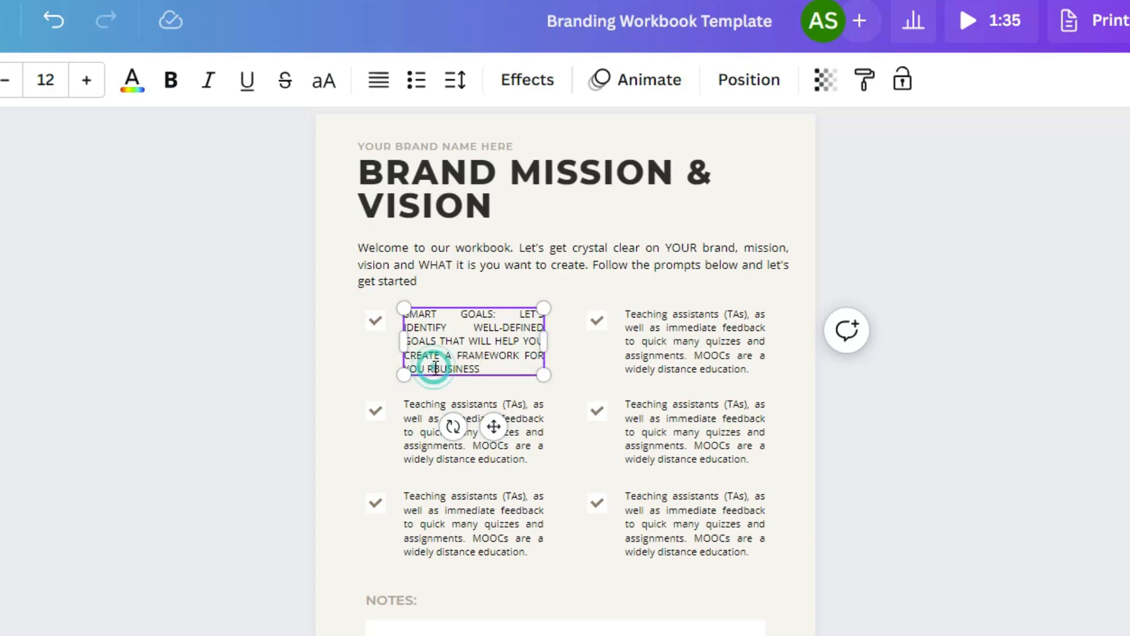
{"action": "left_click", "coordinate": [694, 341]}
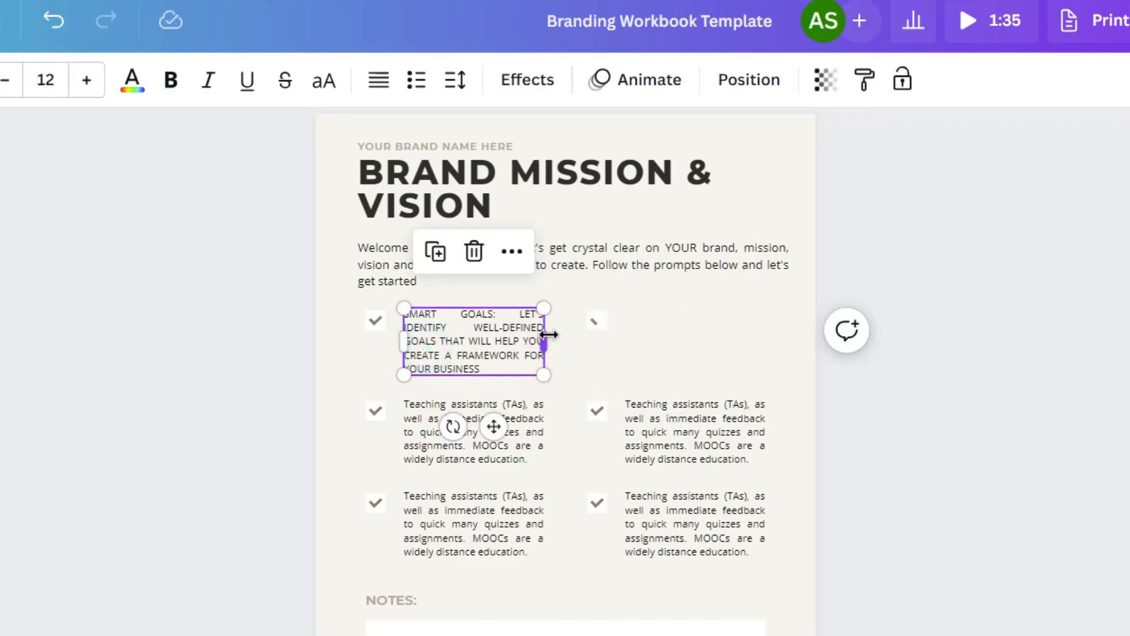
{"action": "left_click_drag", "start_coordinate": [544, 339], "coordinate": [749, 332]}
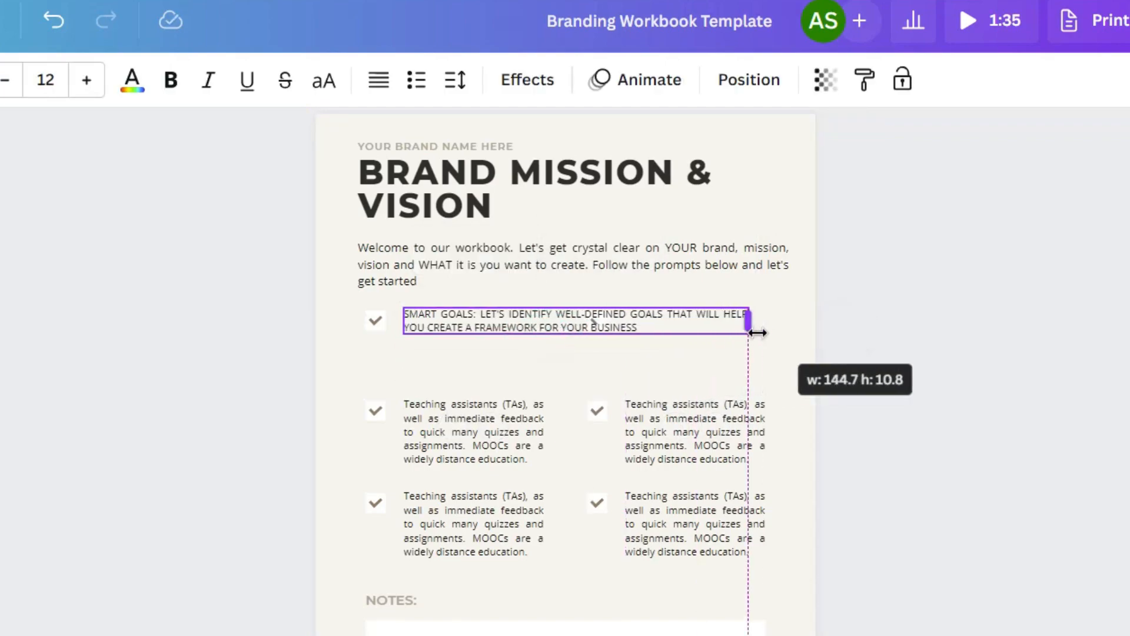
{"action": "left_click", "coordinate": [473, 430]}
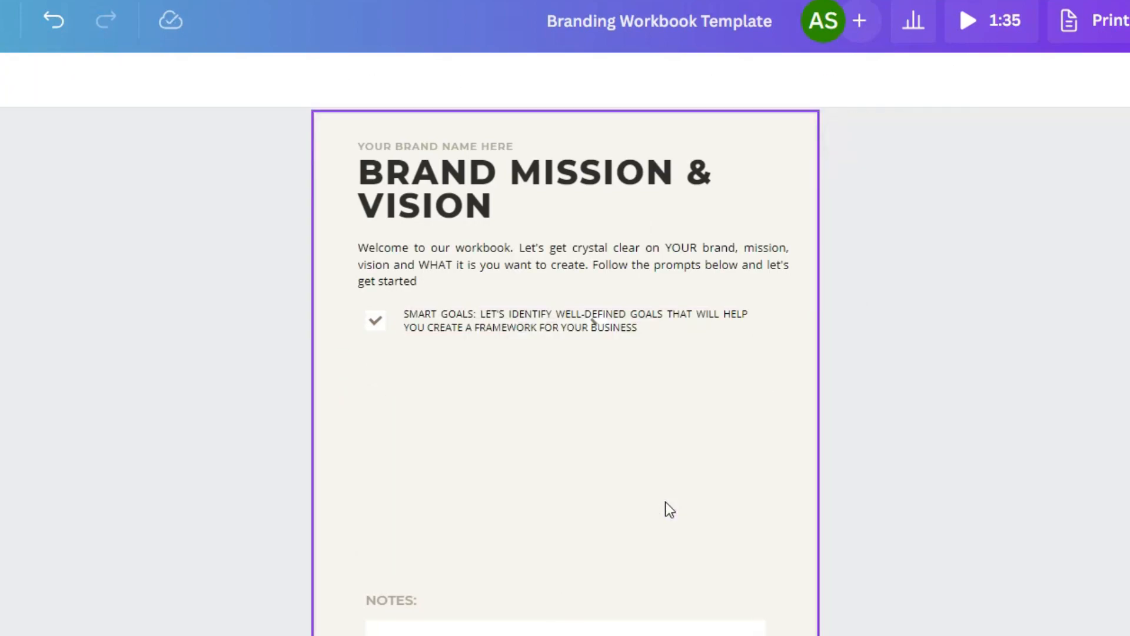
{"action": "left_click", "coordinate": [575, 319]}
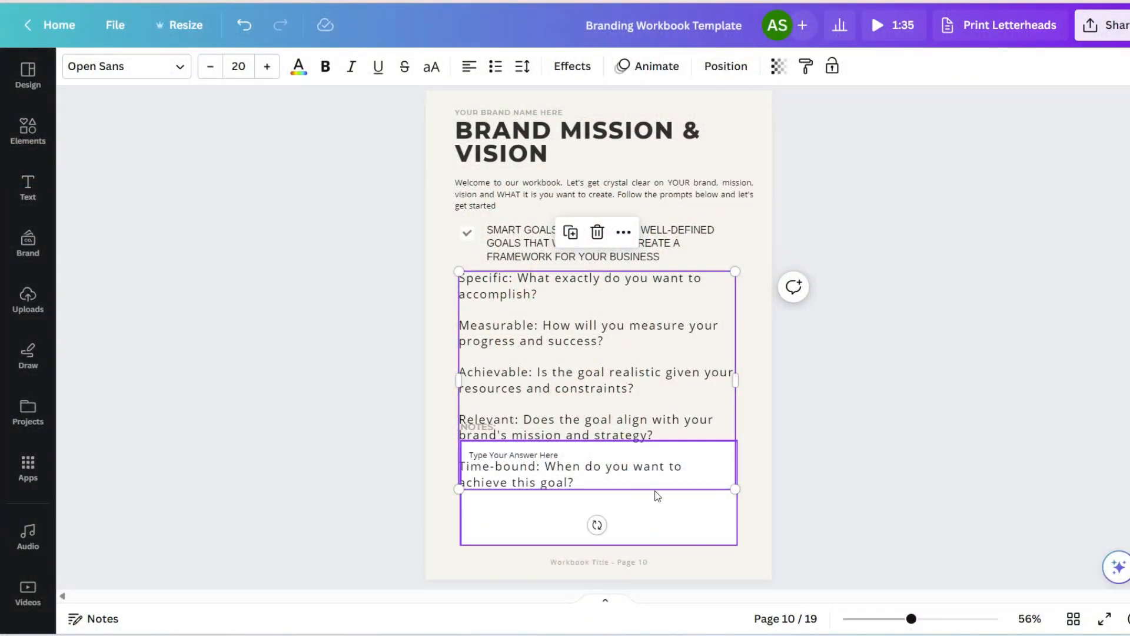
{"action": "mouse_move", "coordinate": [671, 520]}
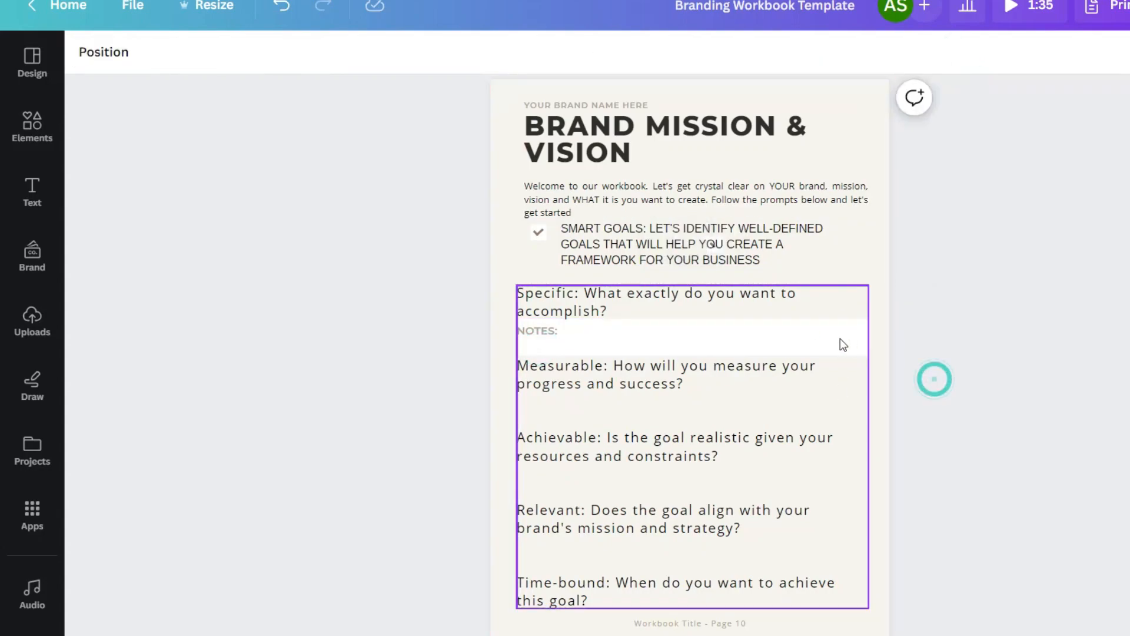
Step: Position a notes box beneath the Specific question and scroll down the page
{"action": "left_click", "coordinate": [536, 330]}
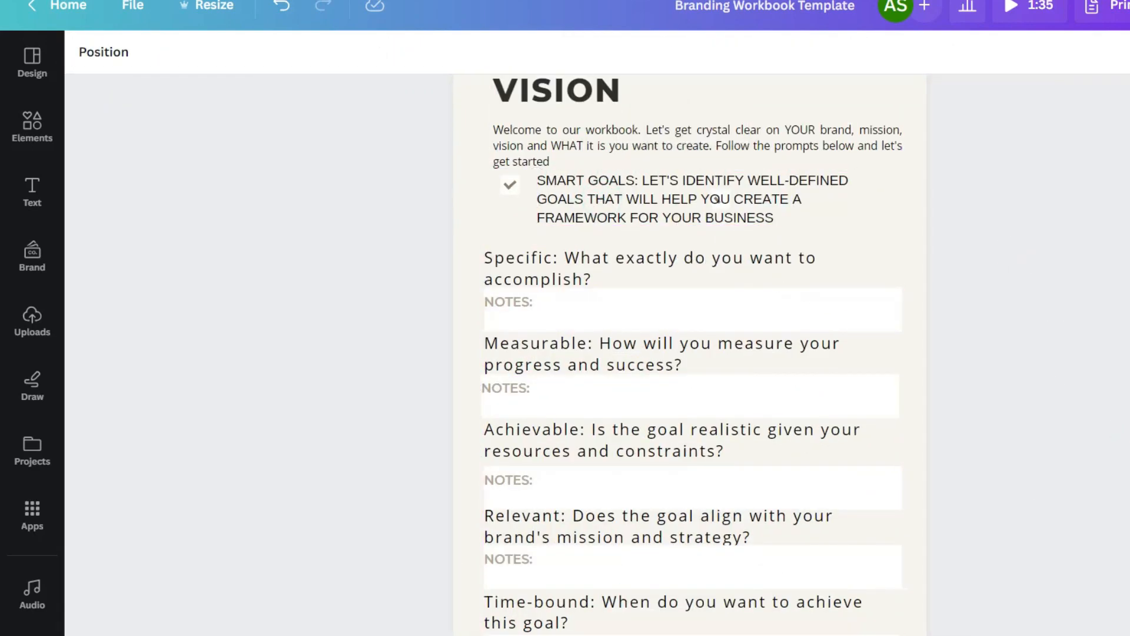
{"action": "scroll", "scroll_direction": "down", "scroll_amount": 3}
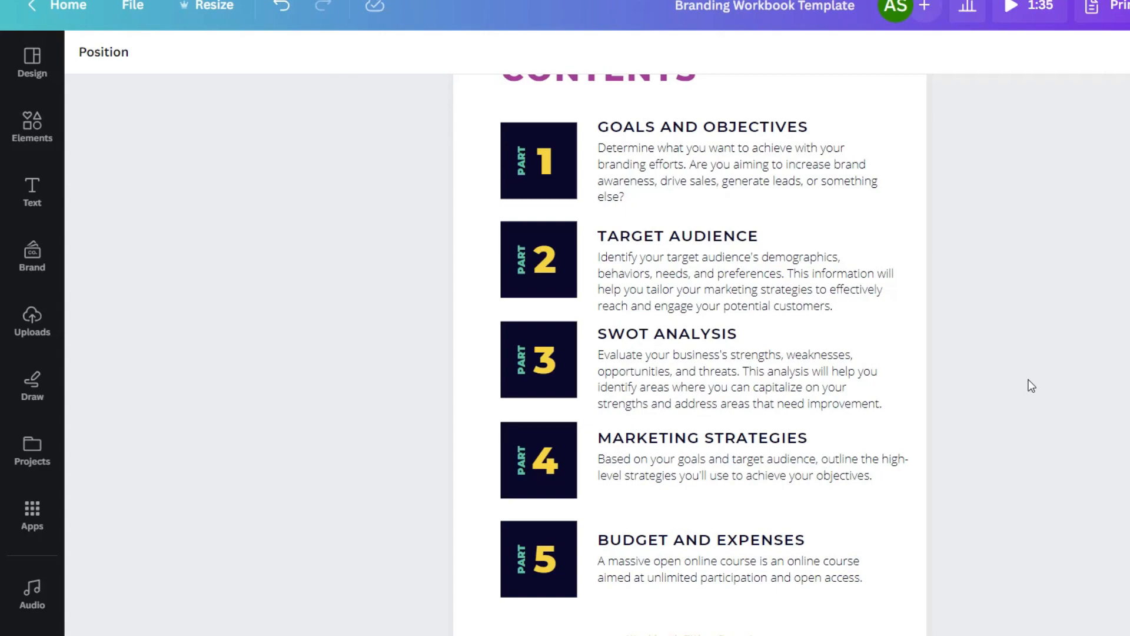
{"action": "mouse_move", "coordinate": [1030, 449]}
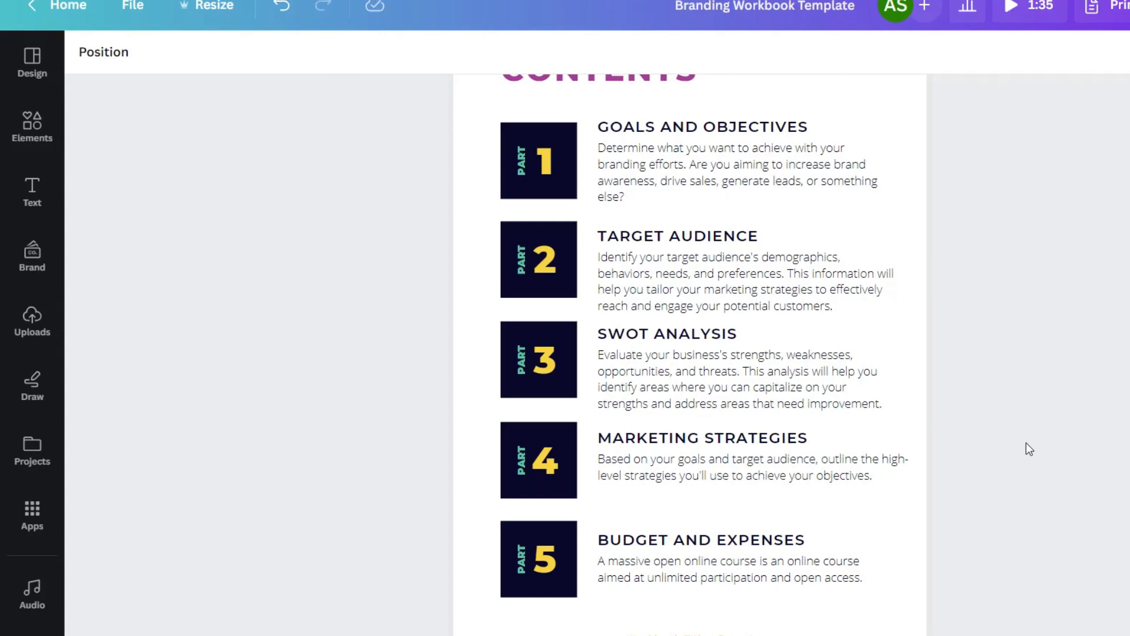